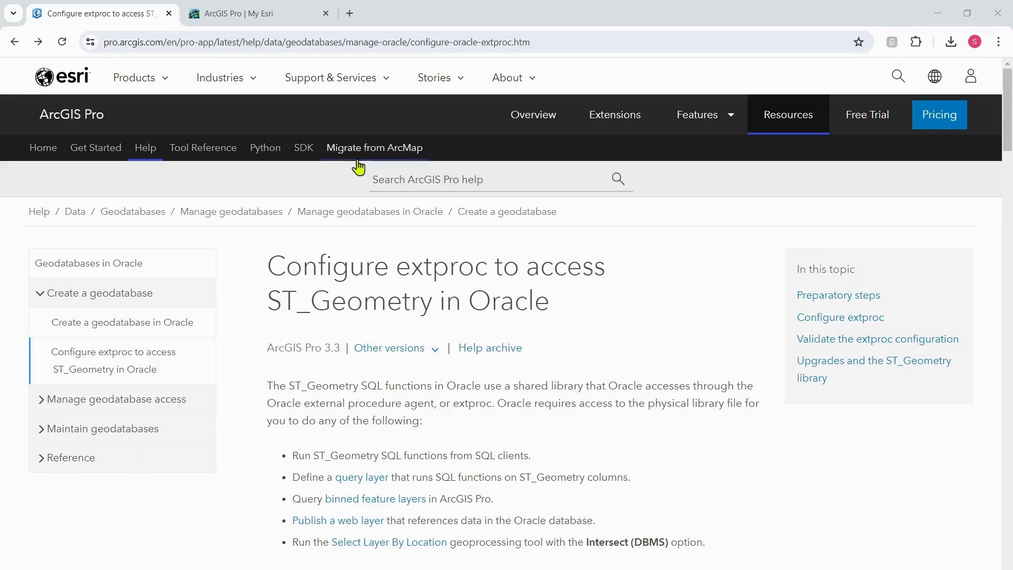
mouse_move(267, 349)
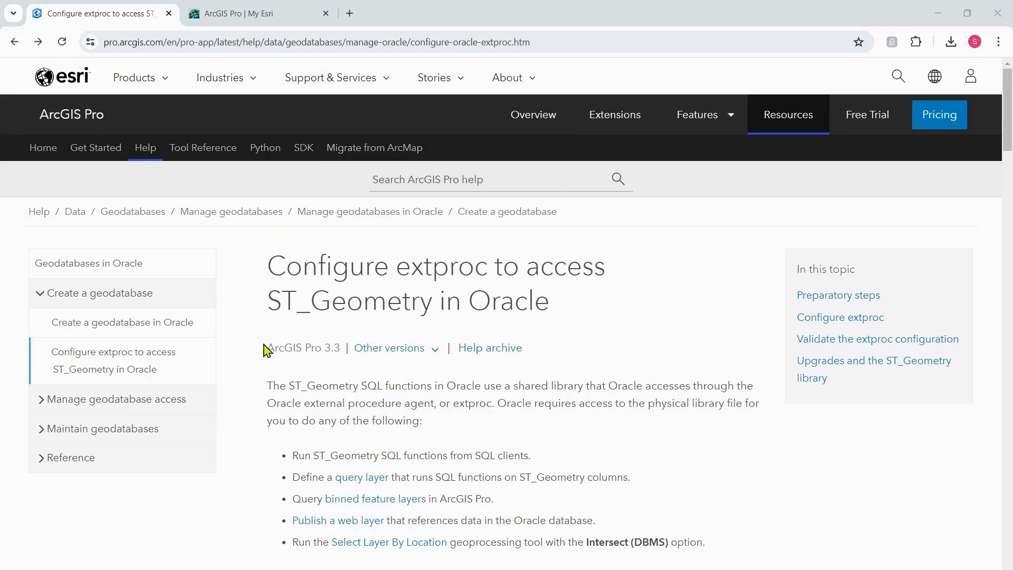
mouse_move(339, 280)
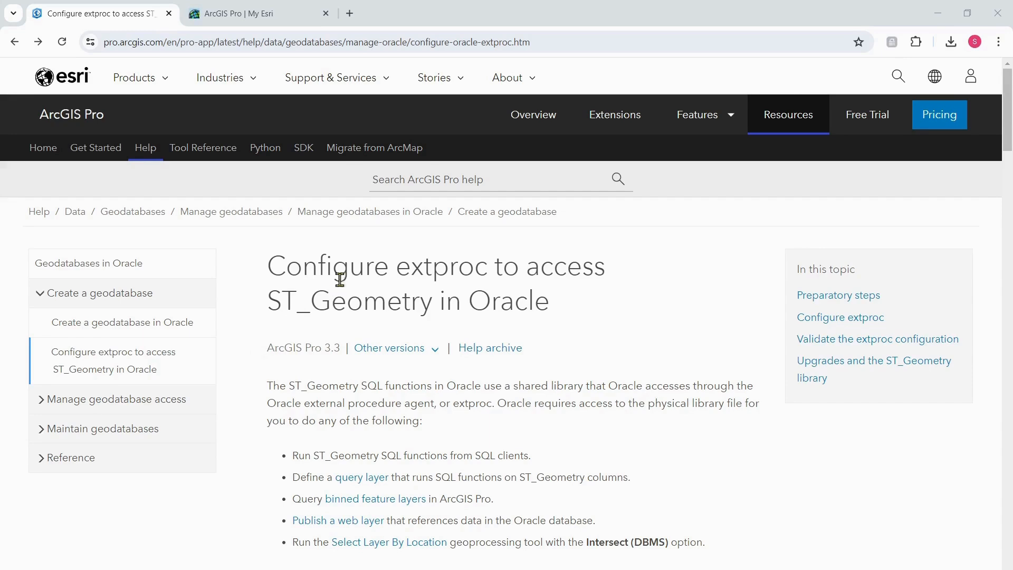
mouse_move(369, 289)
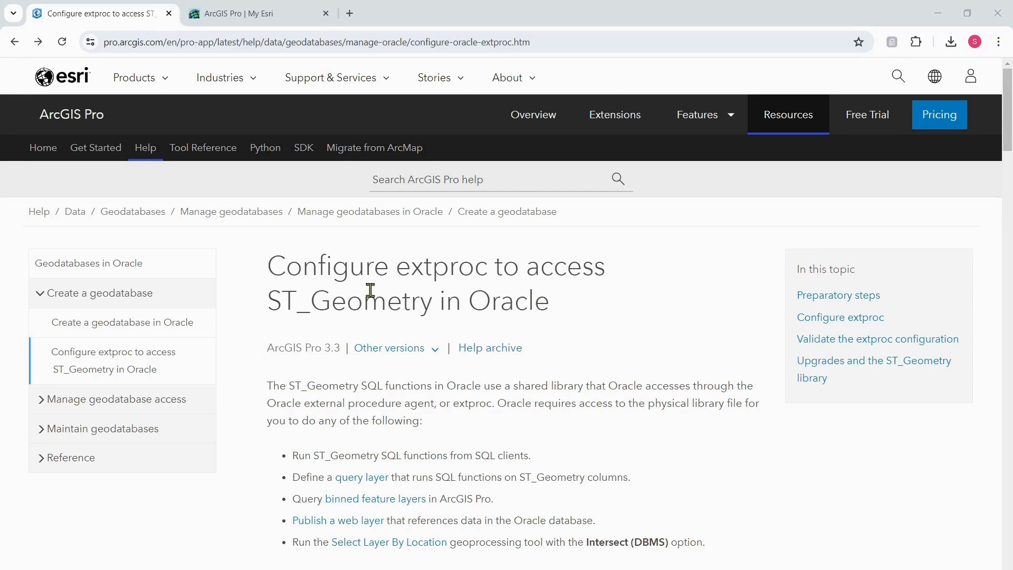
mouse_move(342, 359)
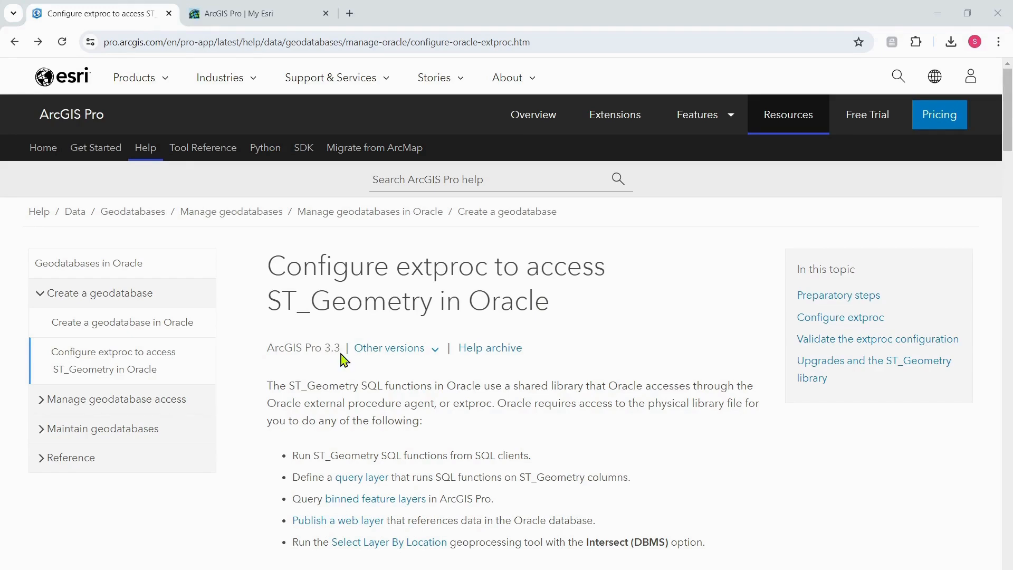
mouse_move(111, 316)
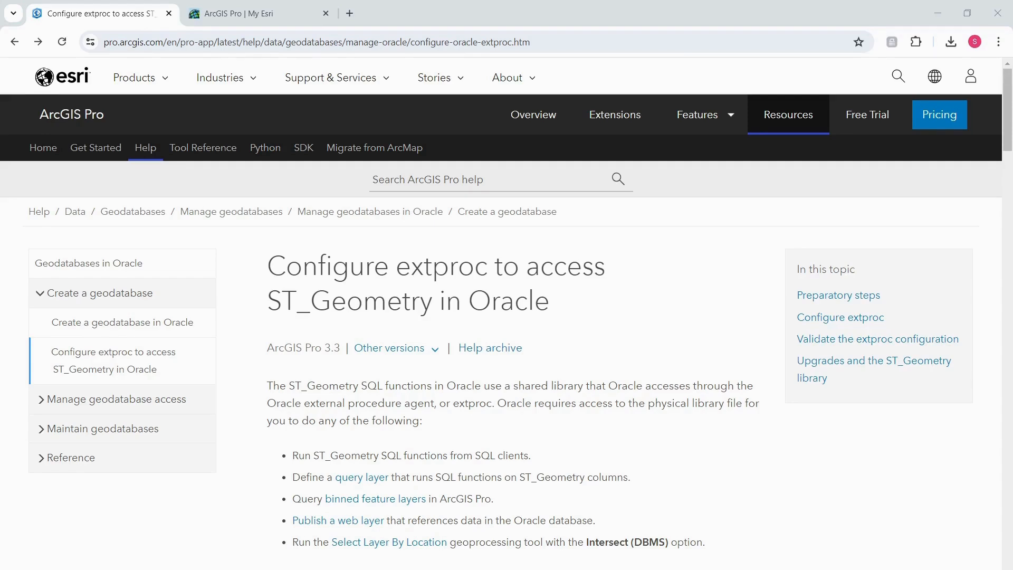
mouse_move(167, 279)
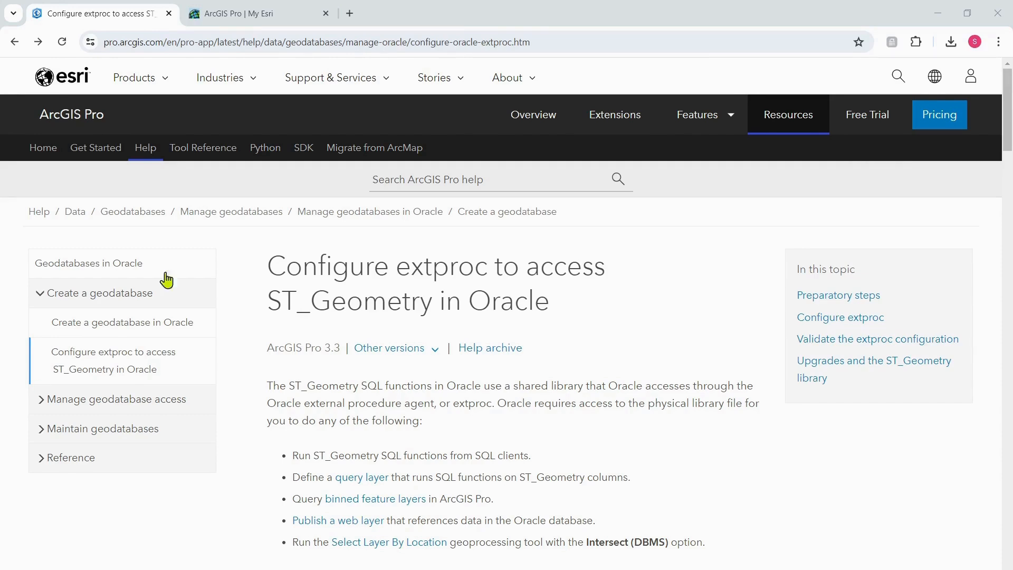
mouse_move(728, 553)
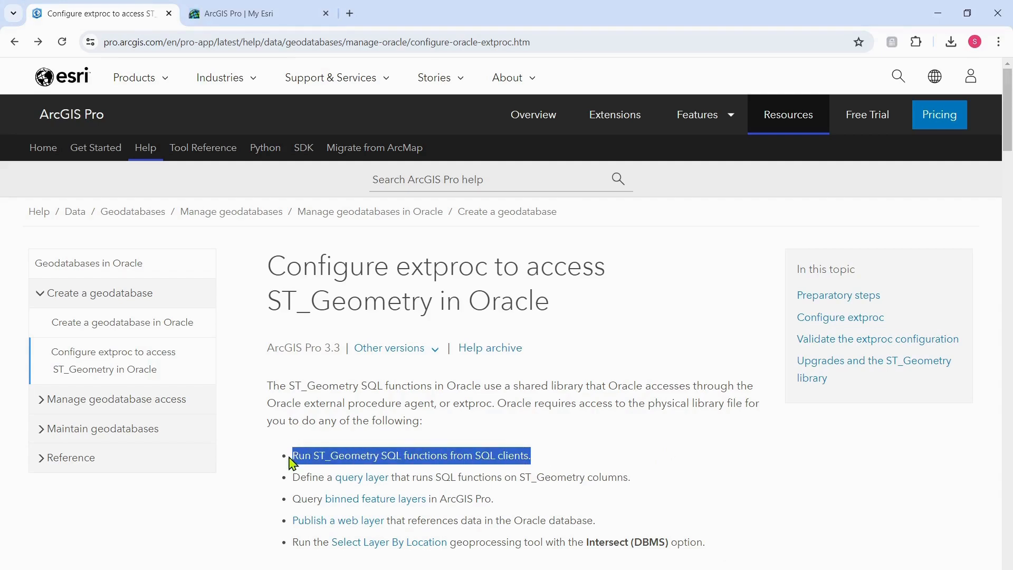
Scroll Help to the extproc validation query, its expected POINT output and ORA errors.
scroll(down, 3)
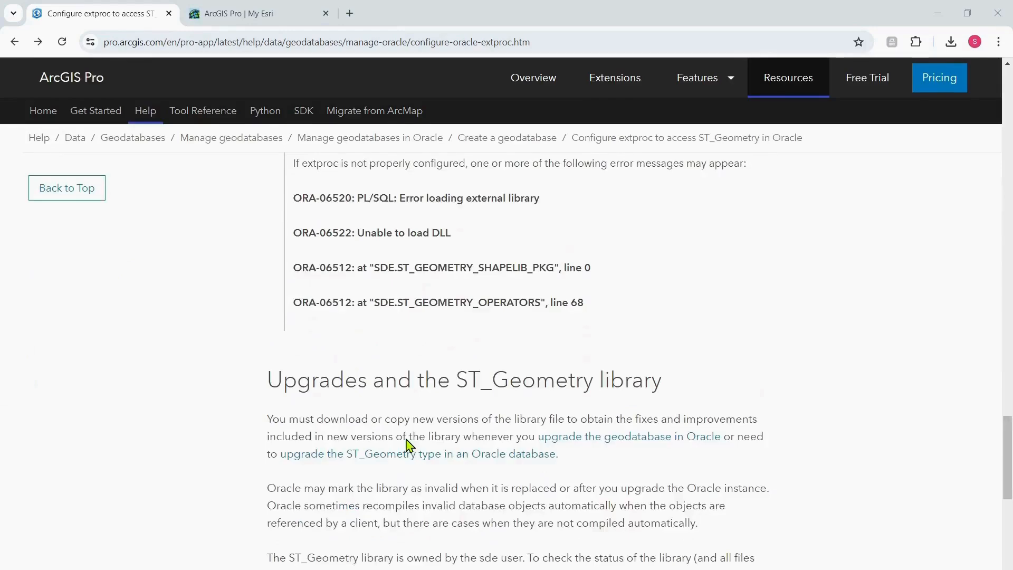
scroll(up, 3)
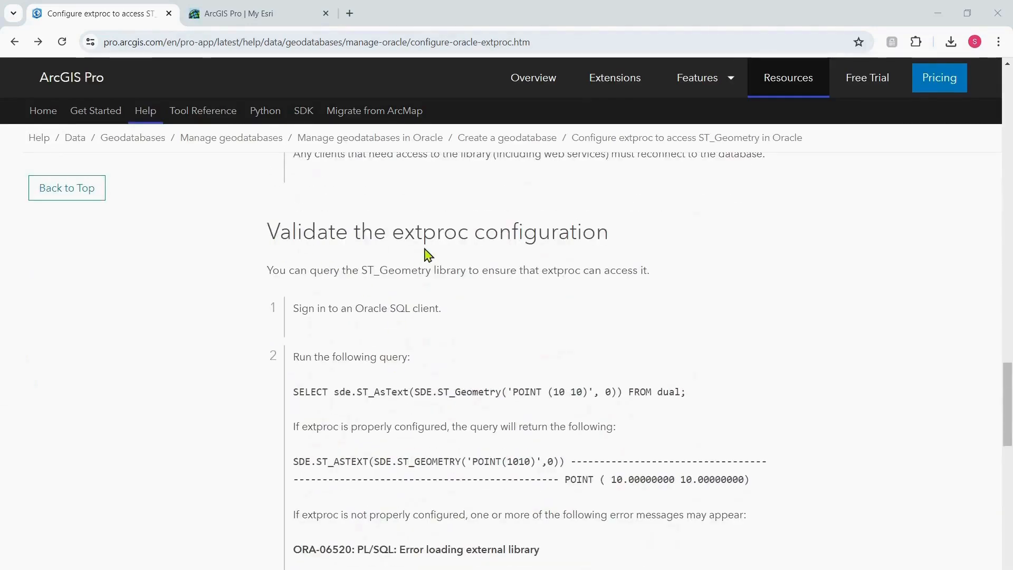
mouse_move(518, 268)
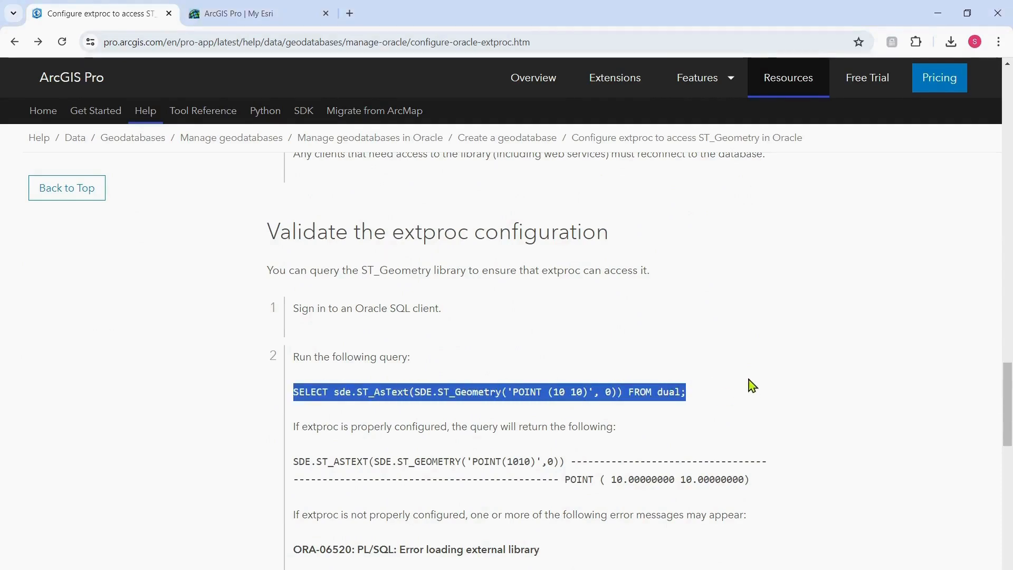
mouse_move(710, 399)
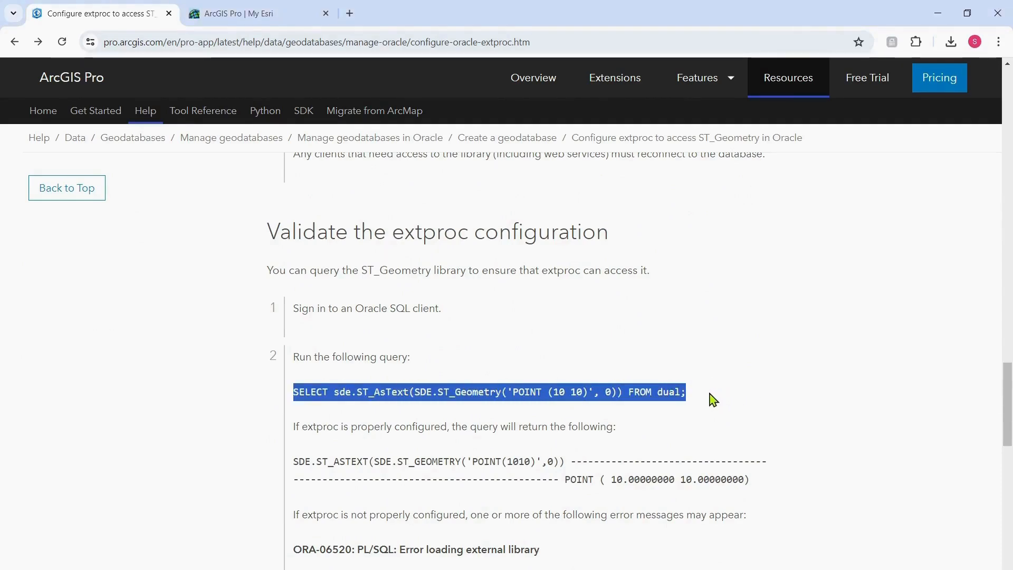
mouse_move(739, 361)
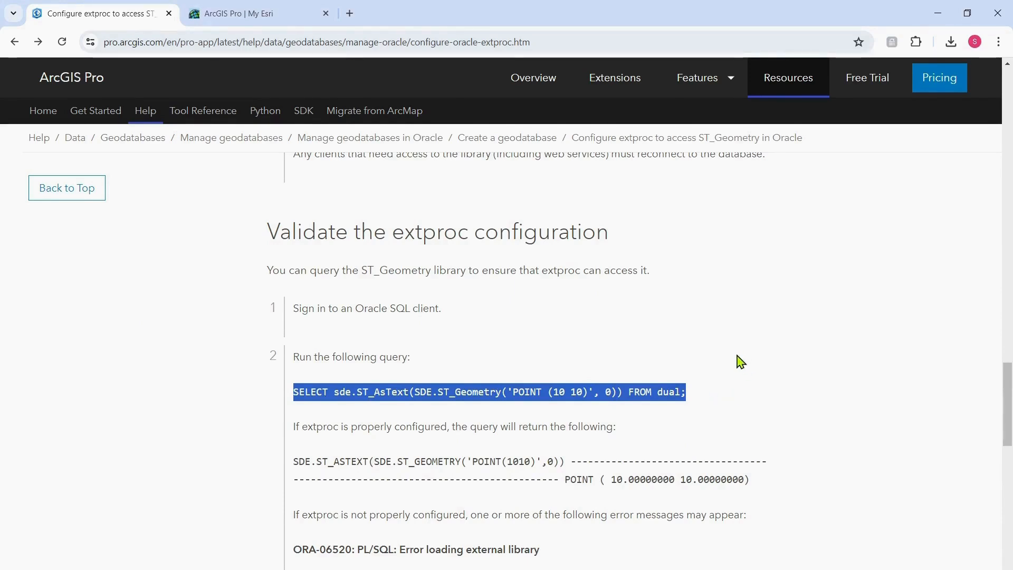
mouse_move(758, 491)
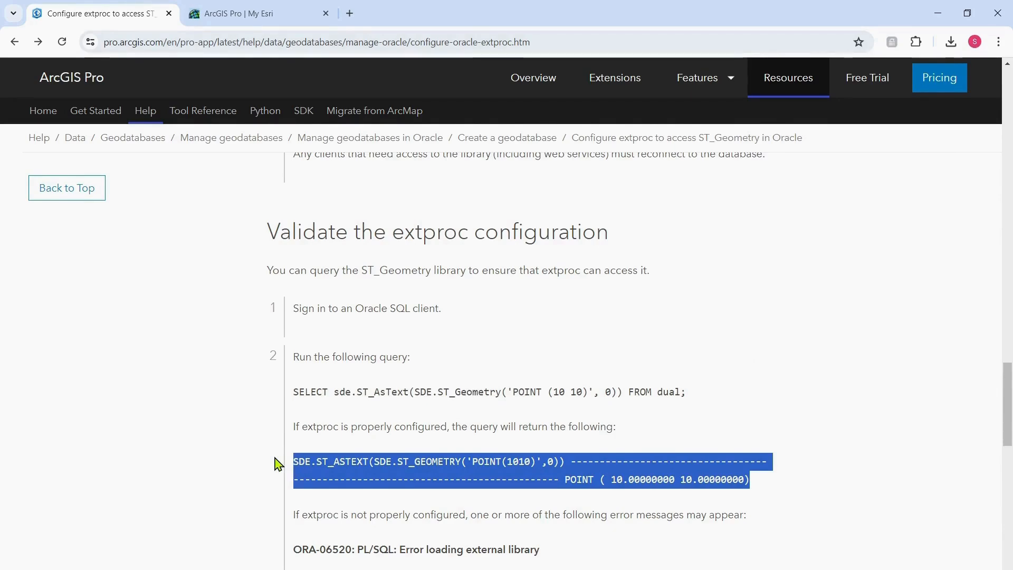
scroll(down, 3)
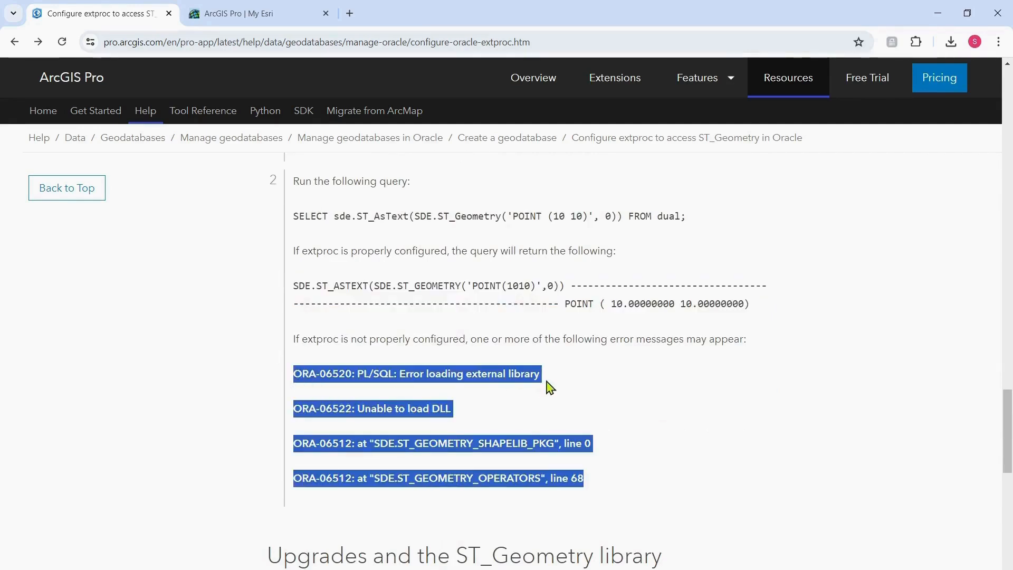
Run the sde.ST_AsText validation query in the Pro33_sde worksheet.
click(562, 393)
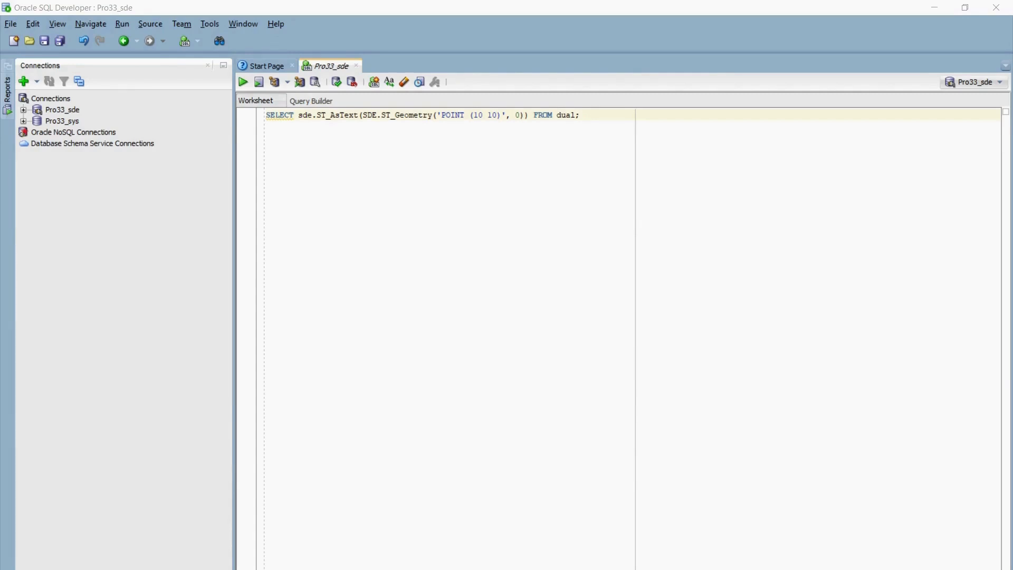
mouse_move(619, 141)
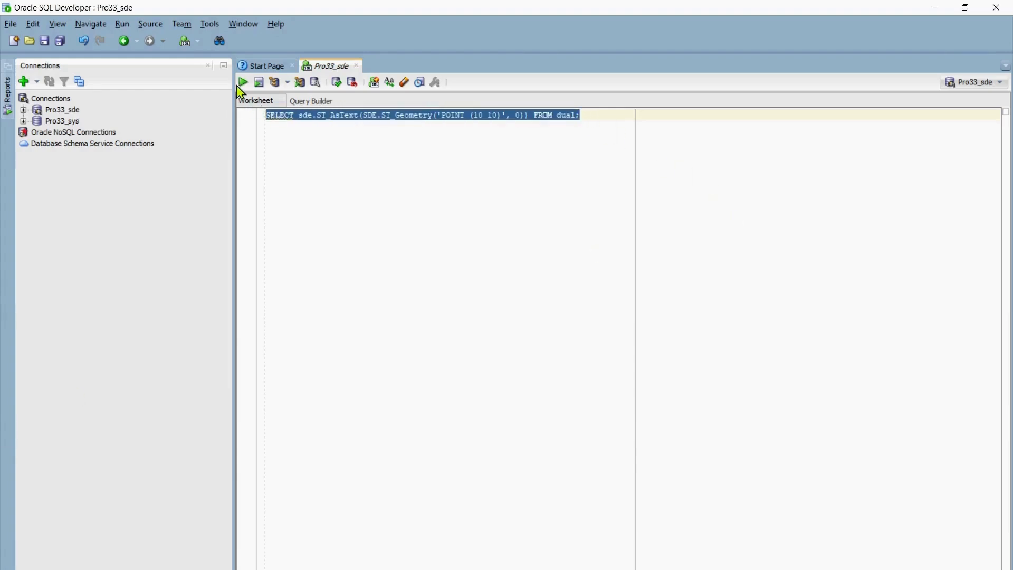
click(243, 81)
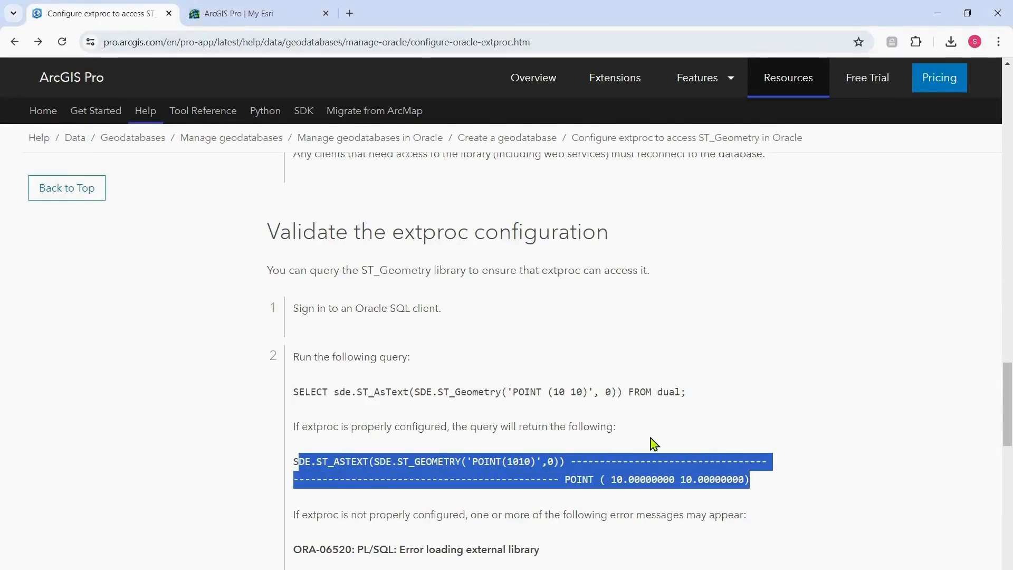
Go back to Help's Preparatory steps and follow the My Esri download link.
scroll(down, 3)
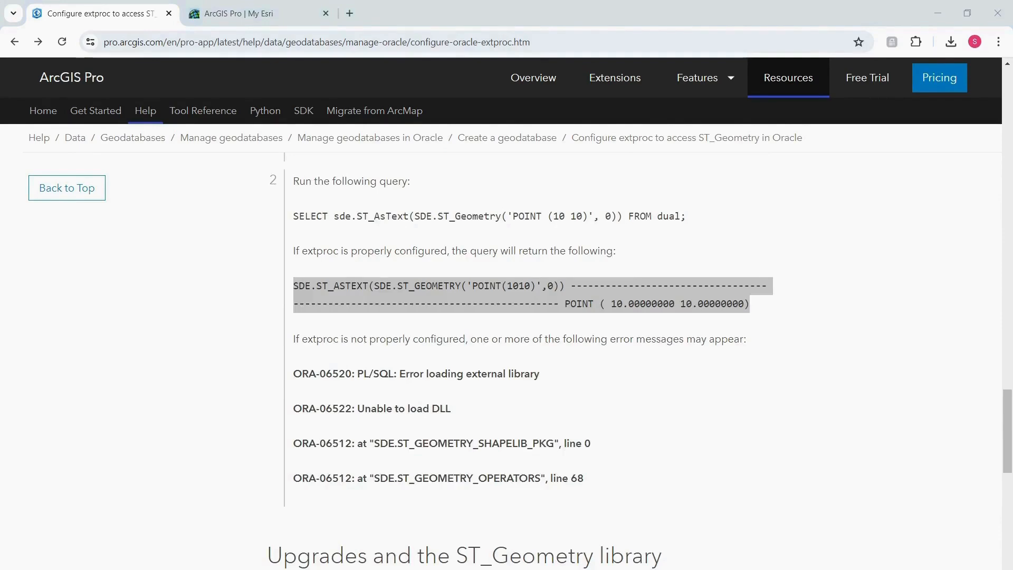
mouse_move(283, 440)
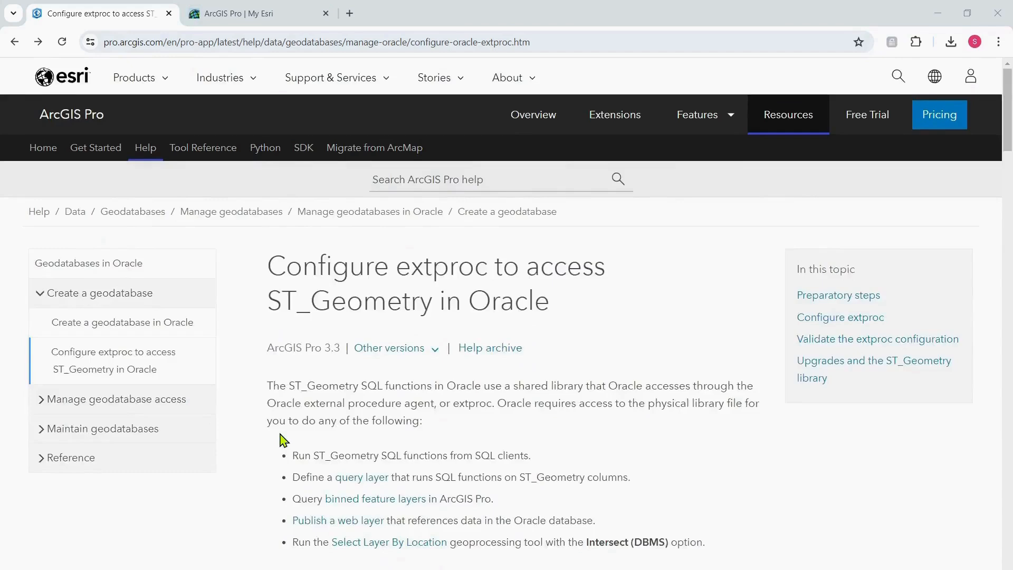
scroll(down, 3)
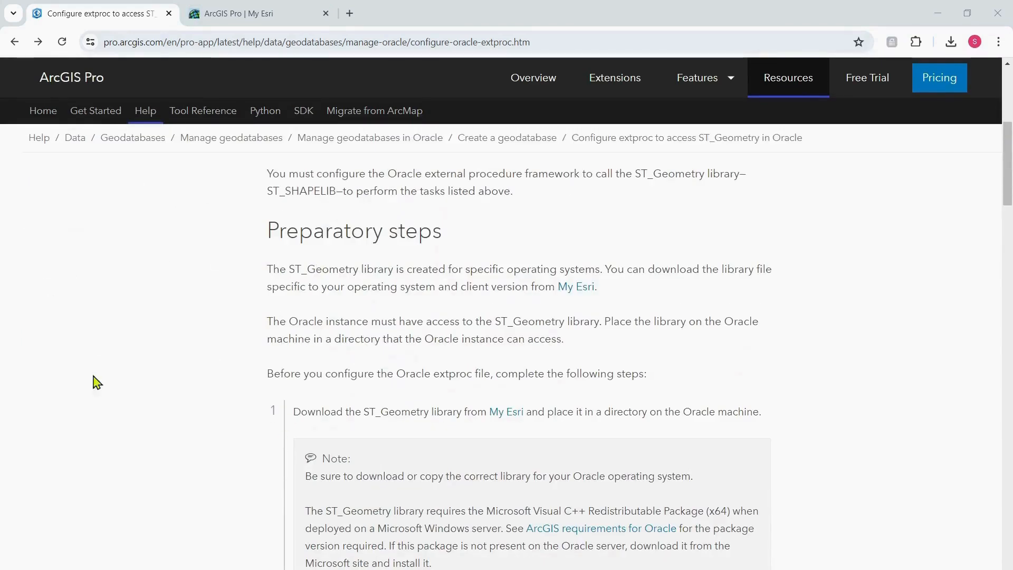
mouse_move(425, 283)
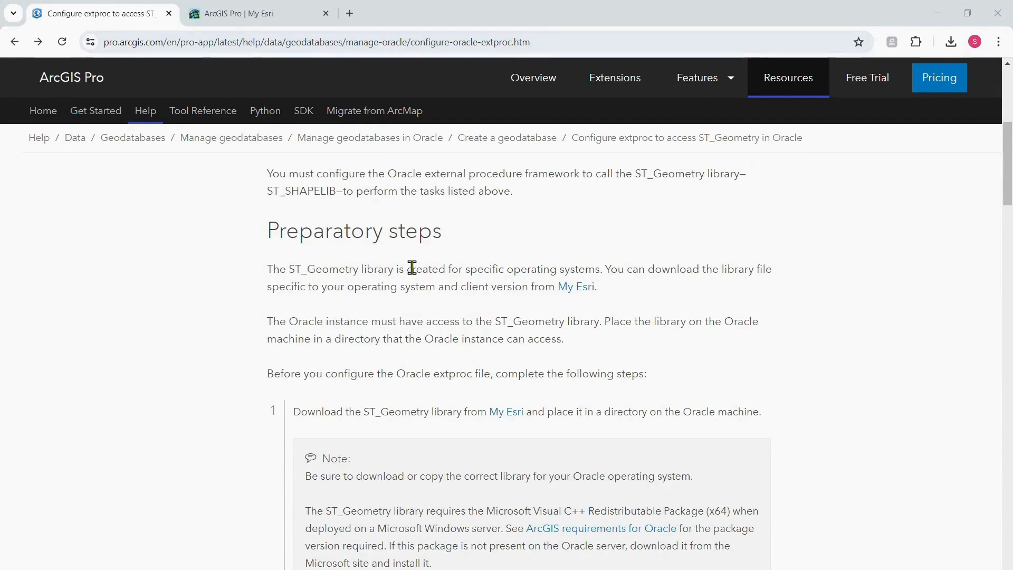
mouse_move(512, 270)
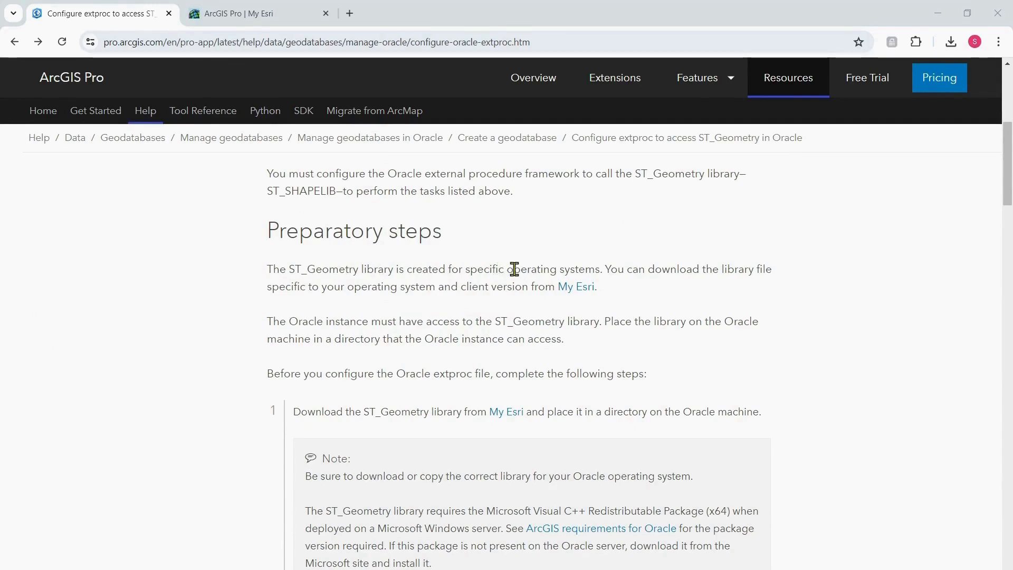
mouse_move(478, 274)
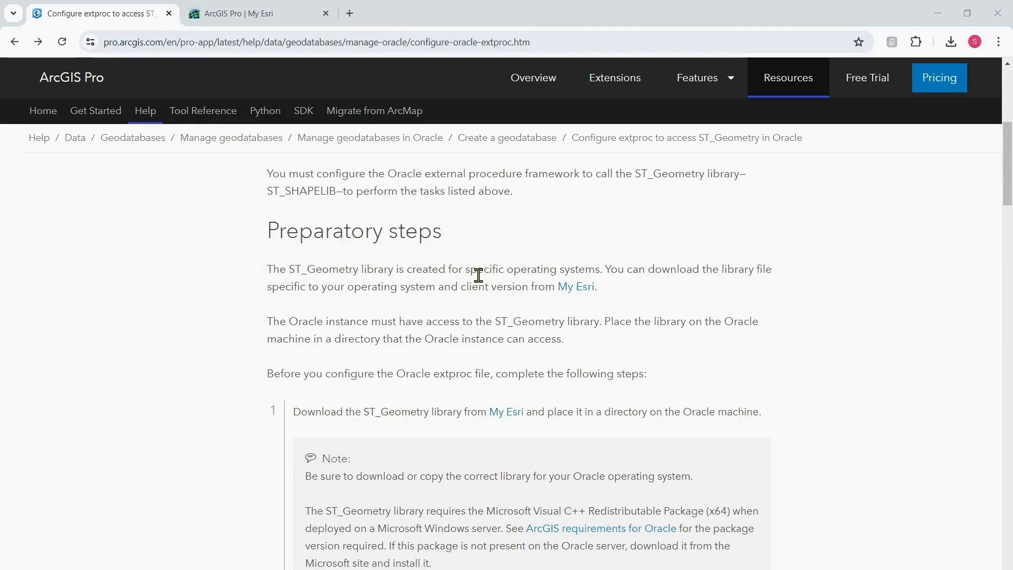
mouse_move(13, 239)
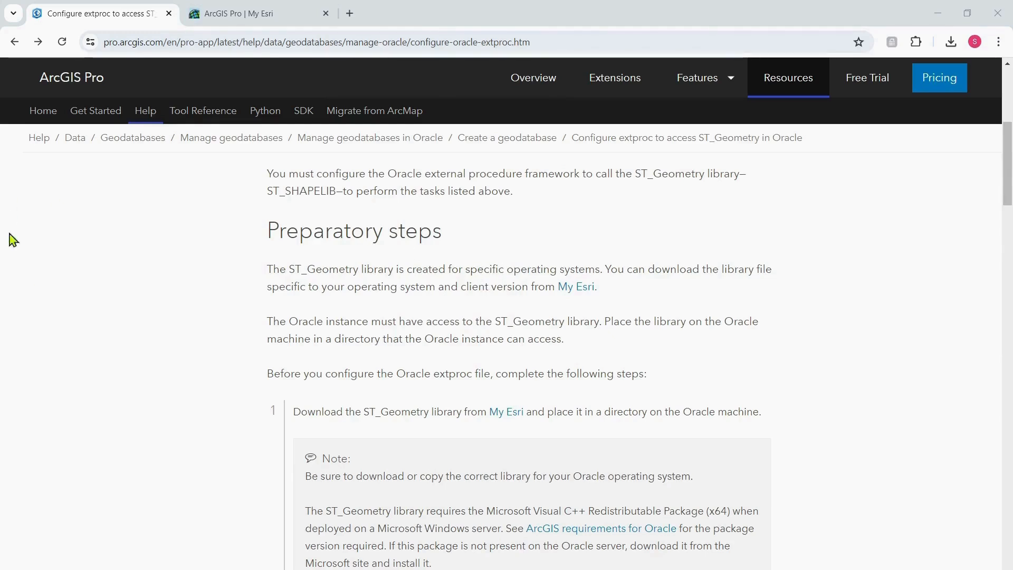
click(245, 12)
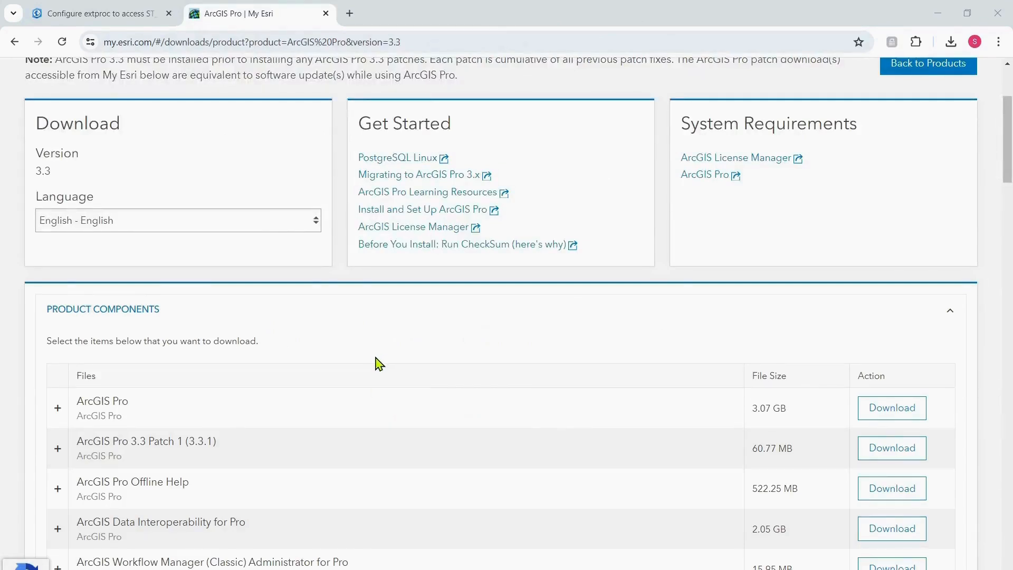
mouse_move(374, 361)
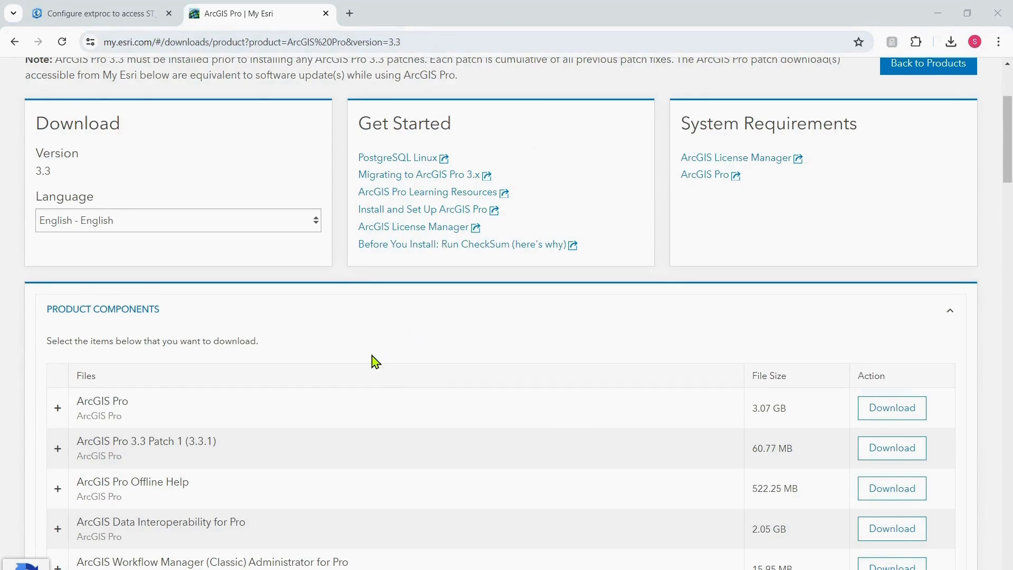
Scroll the ArcGIS Pro 3.3 downloads to Database Support Files' ST_Geometry Libraries (Oracle).
scroll(down, 3)
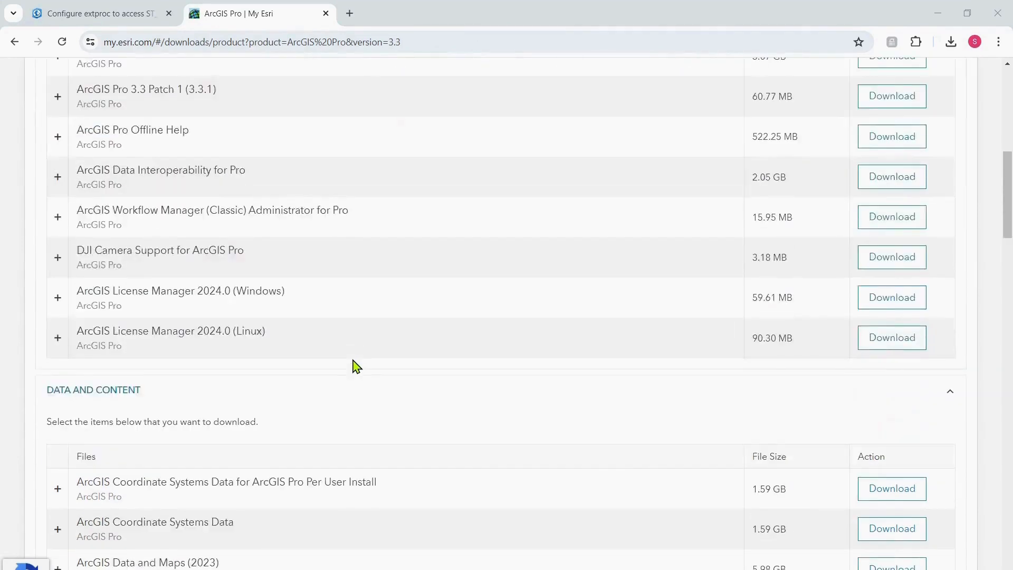
scroll(down, 3)
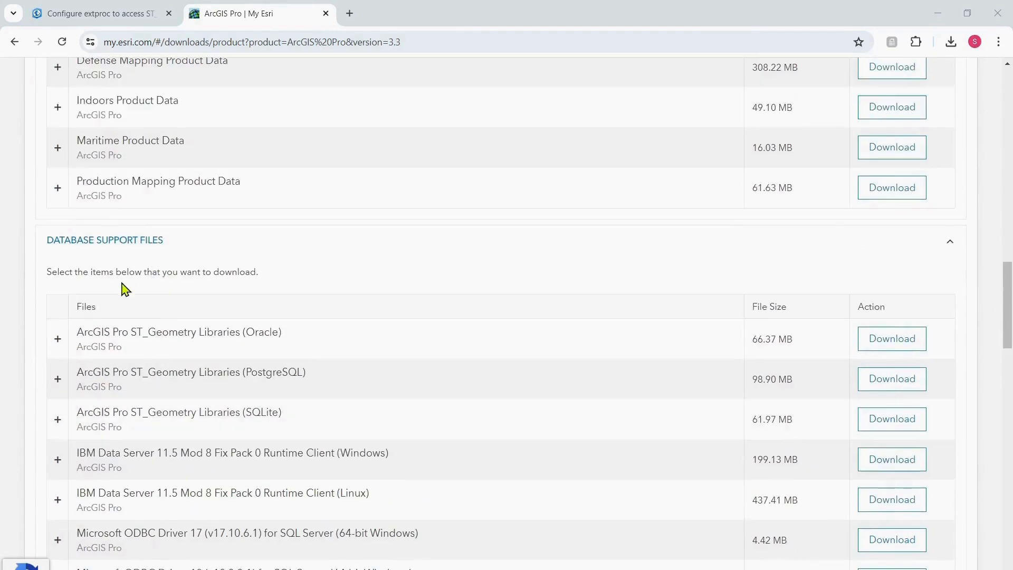
mouse_move(288, 342)
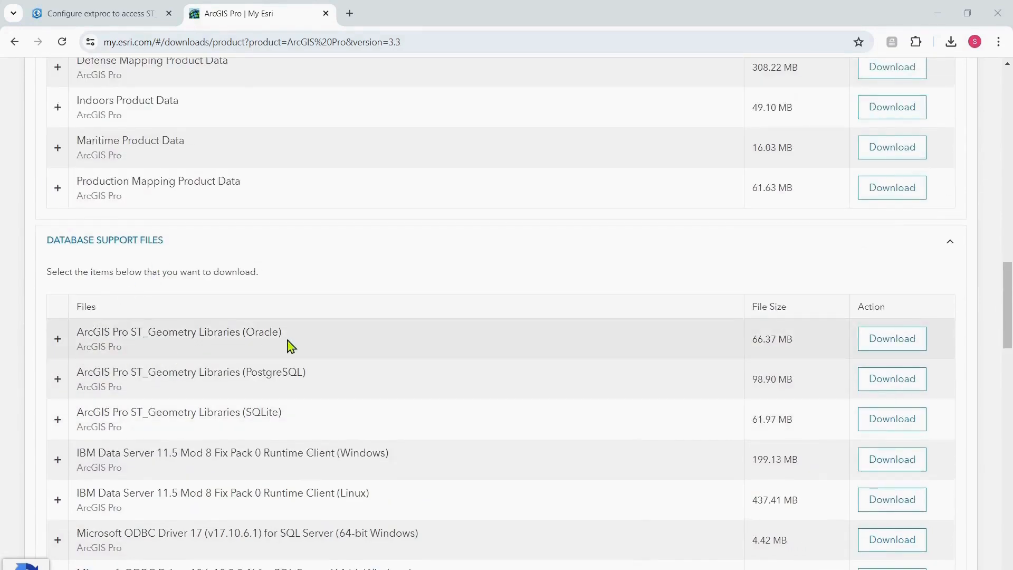
mouse_move(5, 444)
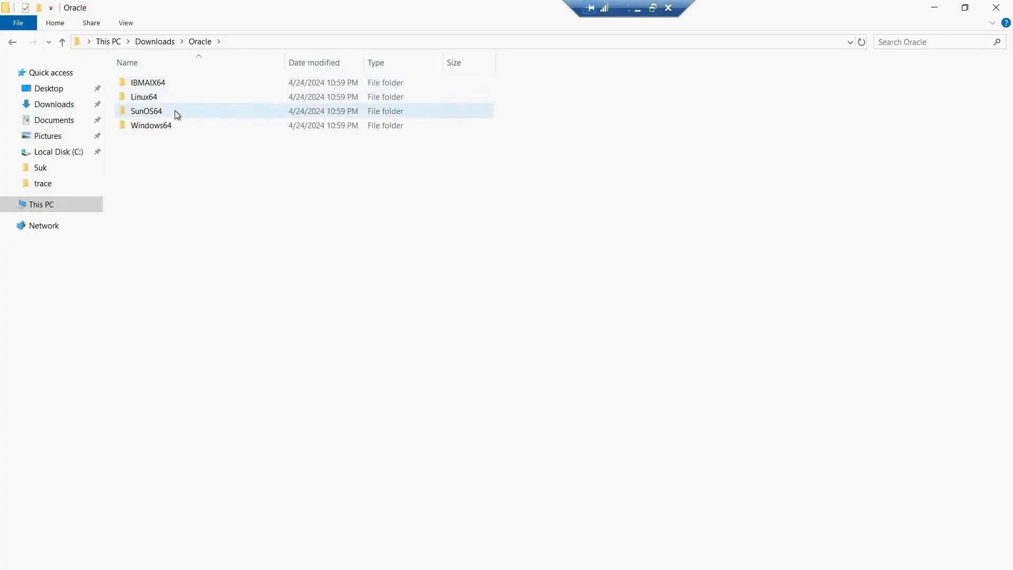
mouse_move(178, 125)
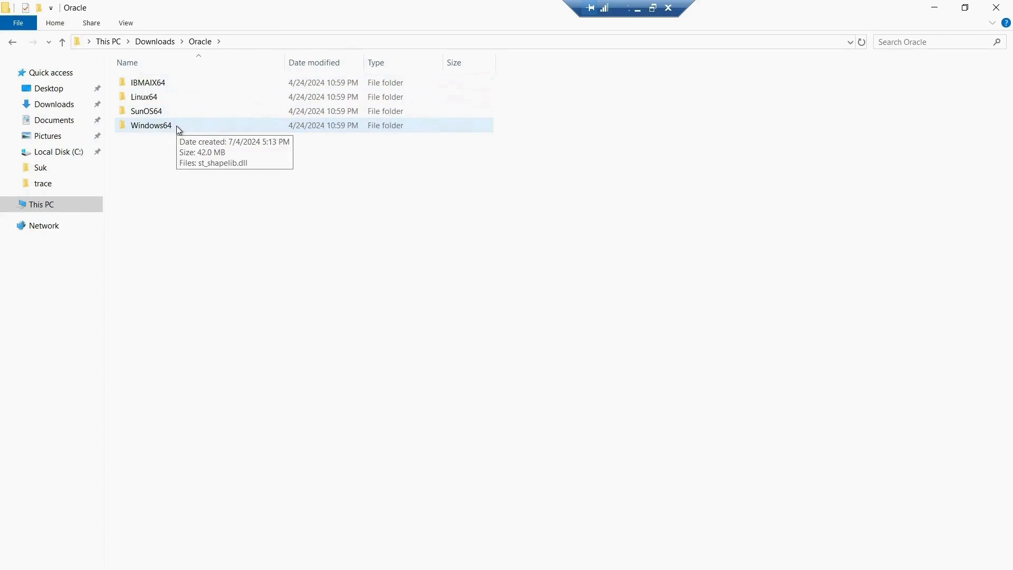
Open Downloads > Oracle > Windows64 to reveal st_shapelib.dll.
double_click(150, 126)
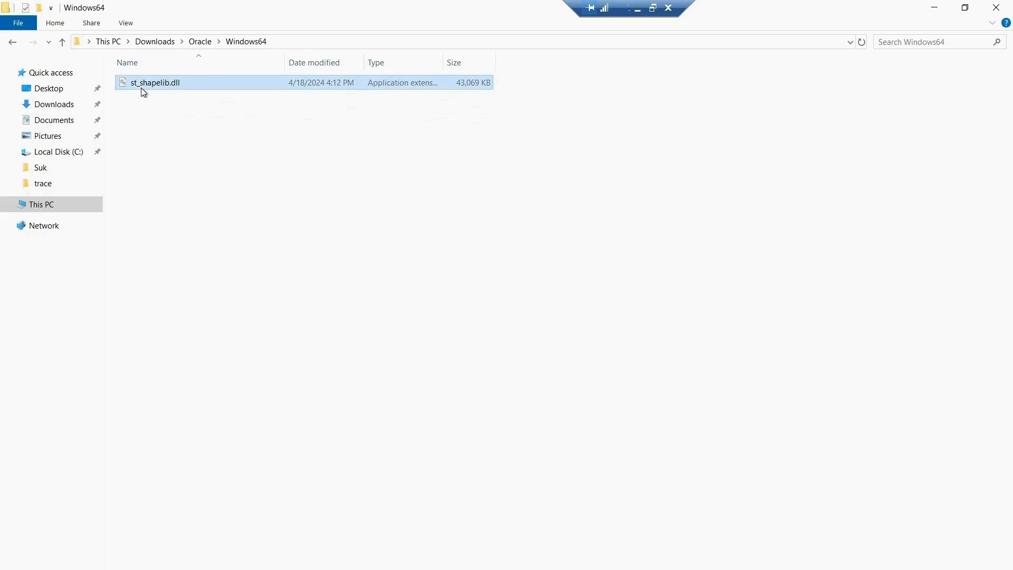
mouse_move(172, 94)
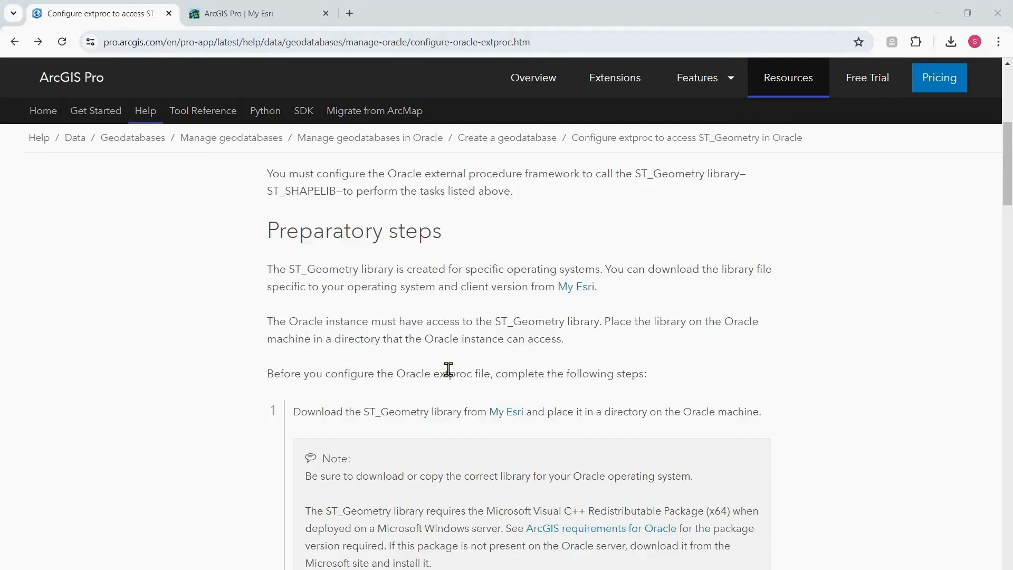
mouse_move(447, 238)
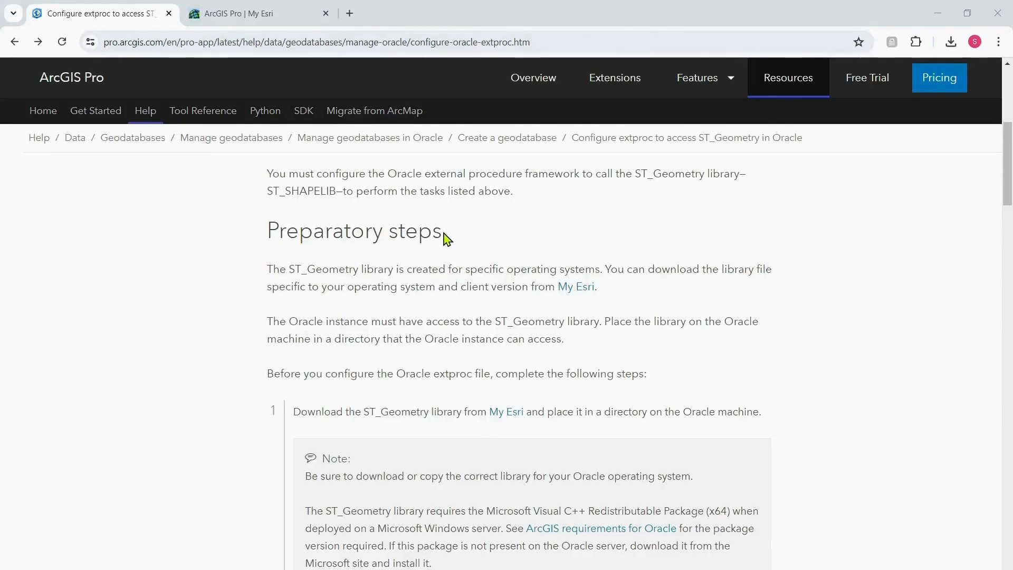
mouse_move(380, 286)
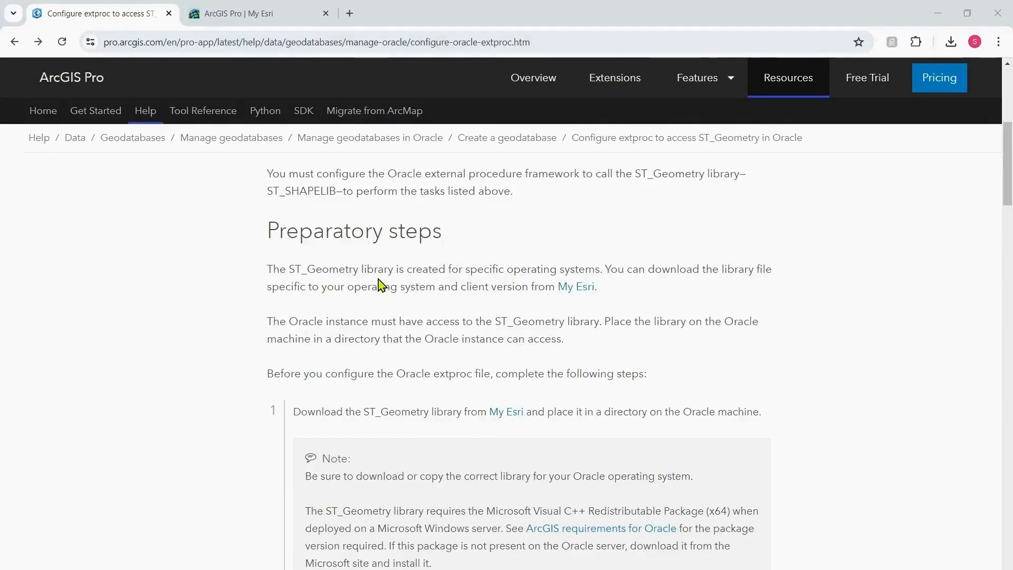
mouse_move(355, 294)
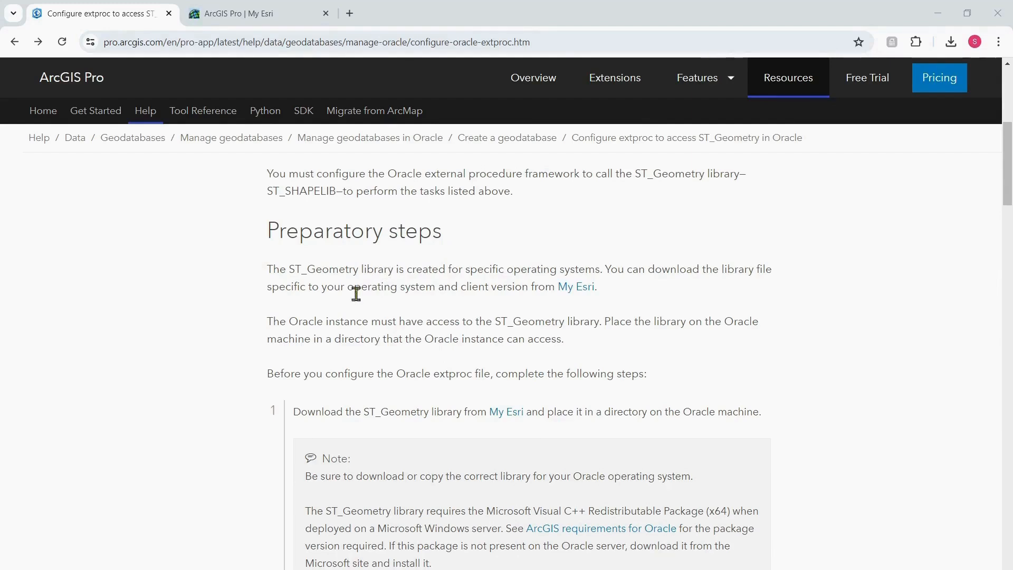
mouse_move(354, 321)
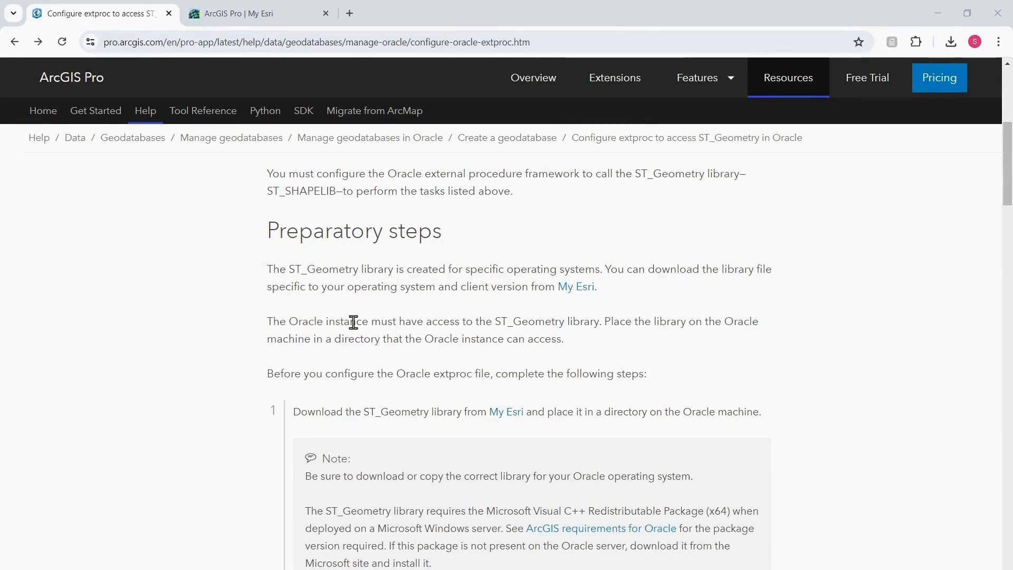
mouse_move(612, 325)
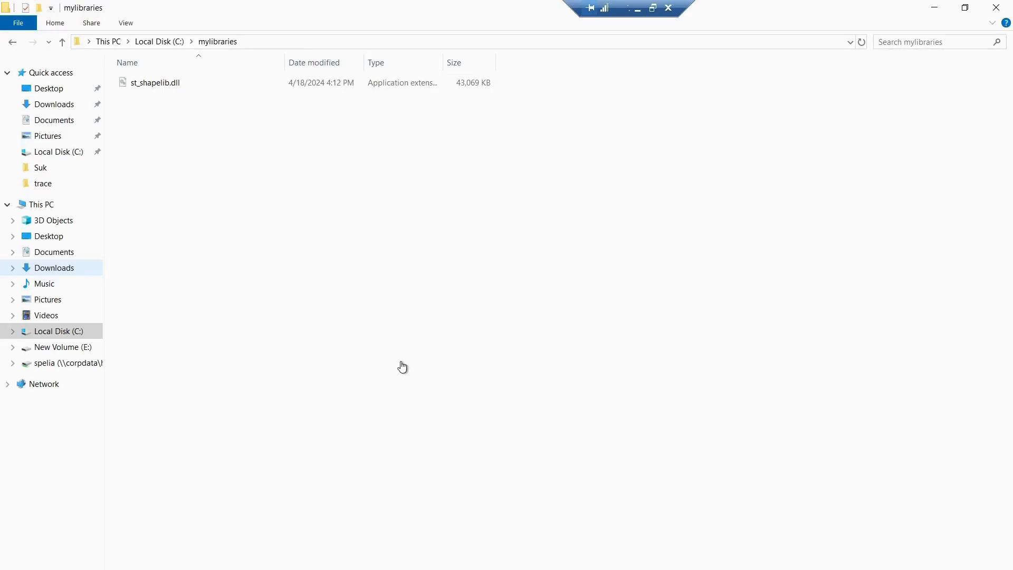
mouse_move(232, 60)
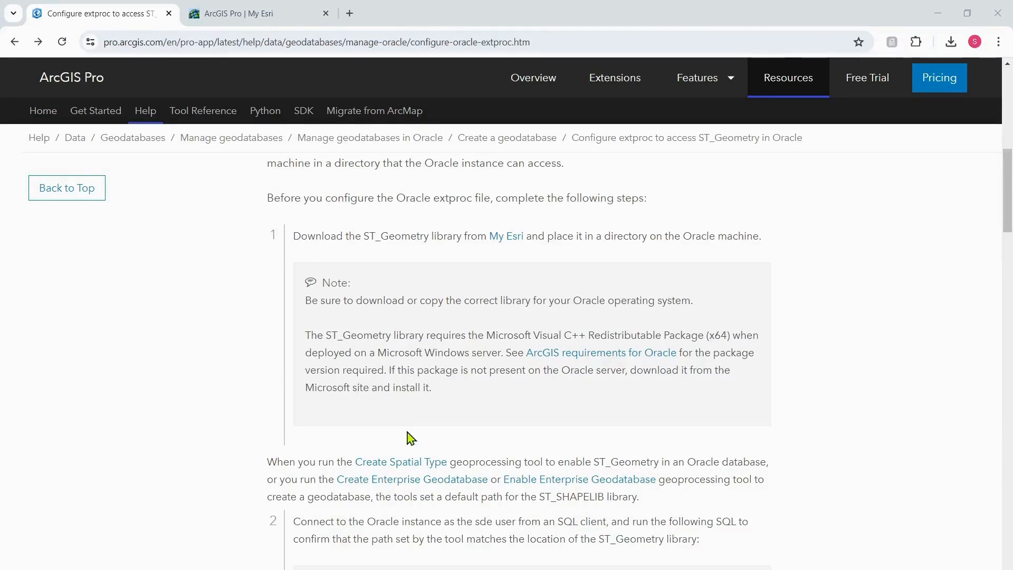
mouse_move(487, 339)
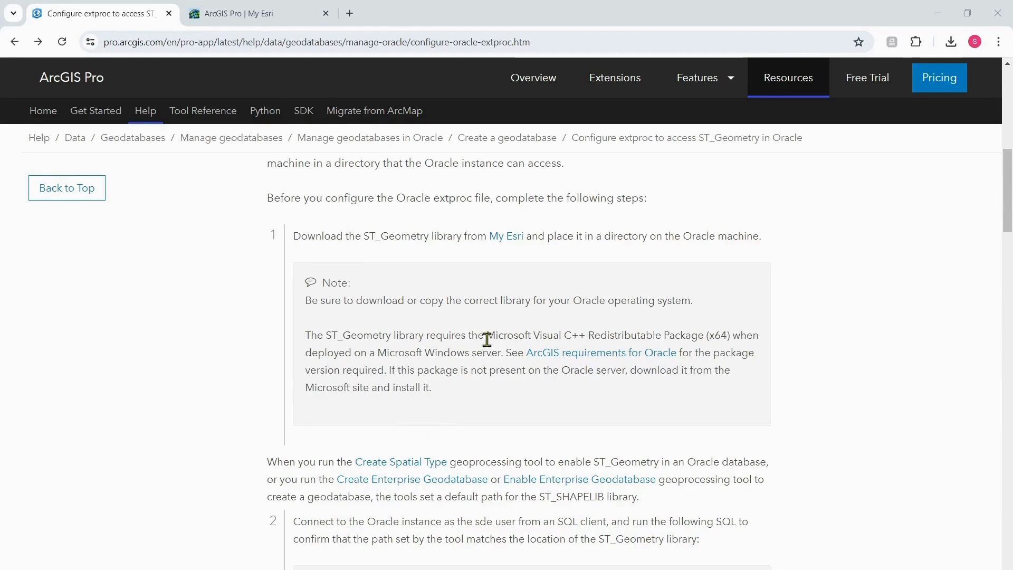
mouse_move(626, 334)
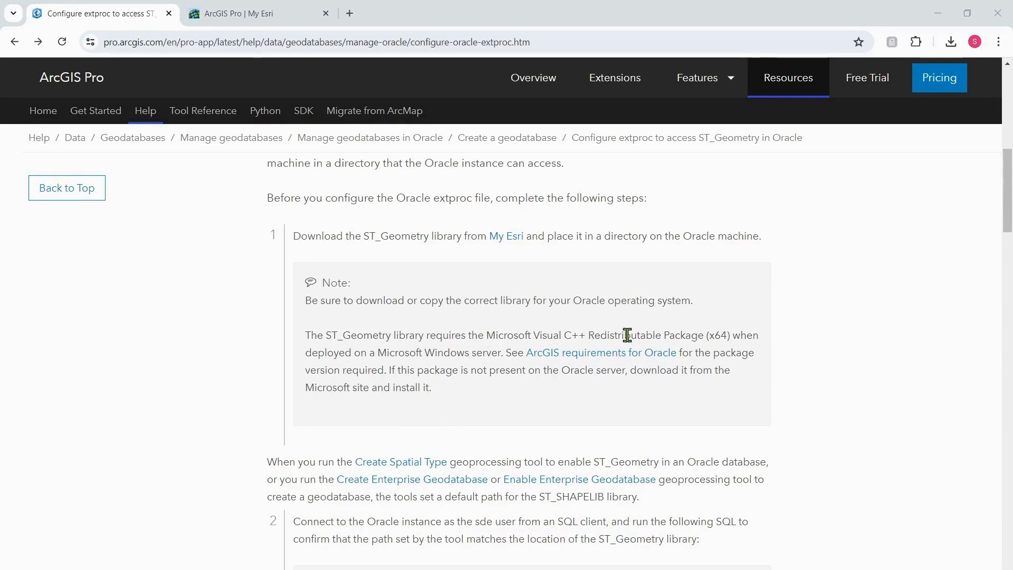
mouse_move(646, 339)
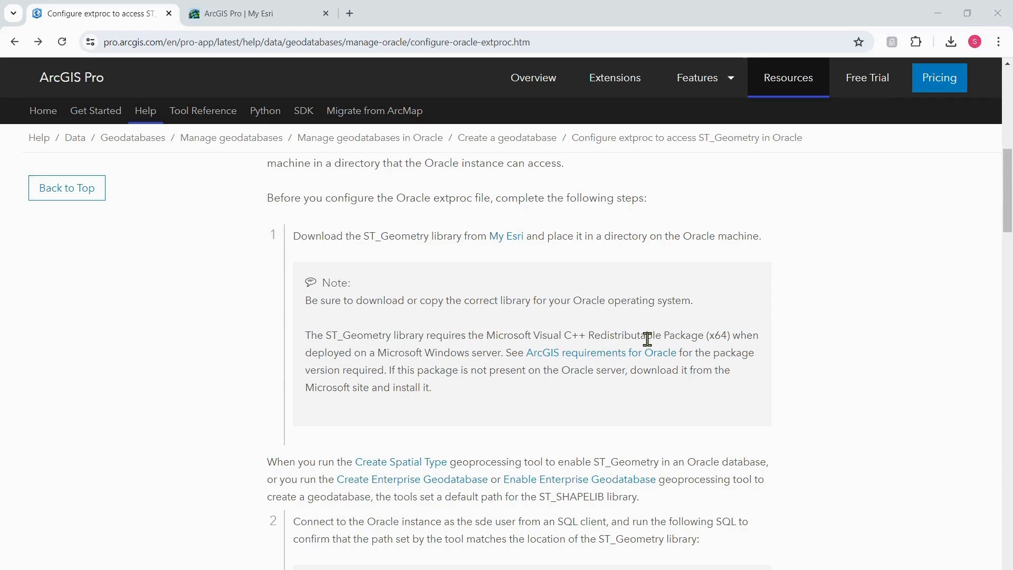
mouse_move(647, 349)
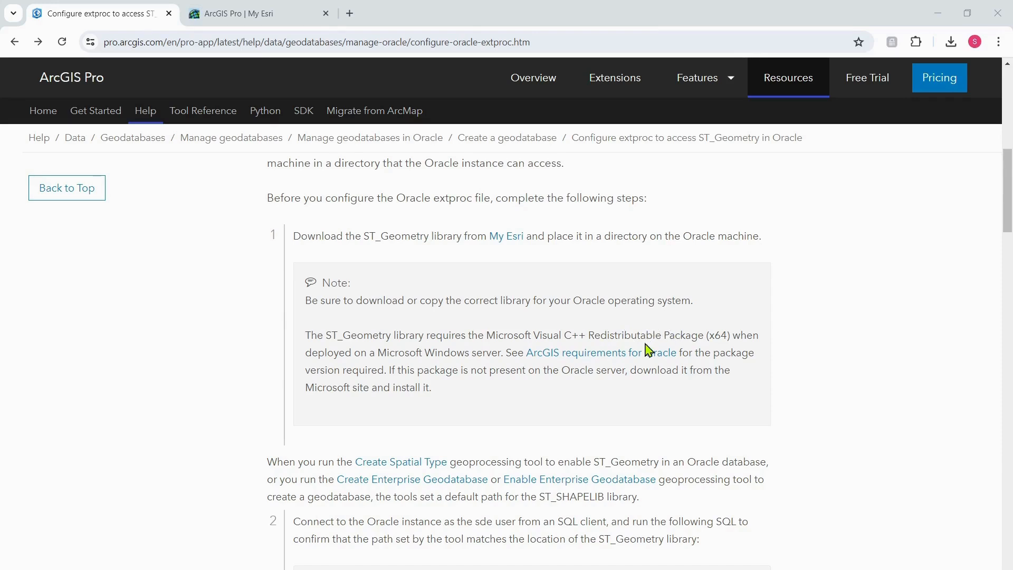
mouse_move(601, 352)
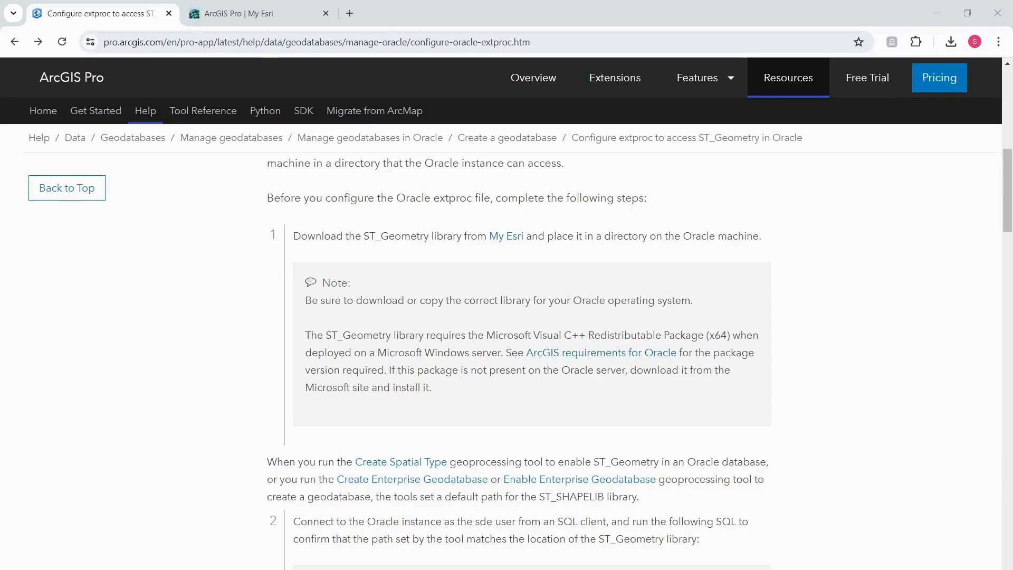
Scroll Help to step 2's SELECT file_spec FROM user_libraries query.
scroll(down, 3)
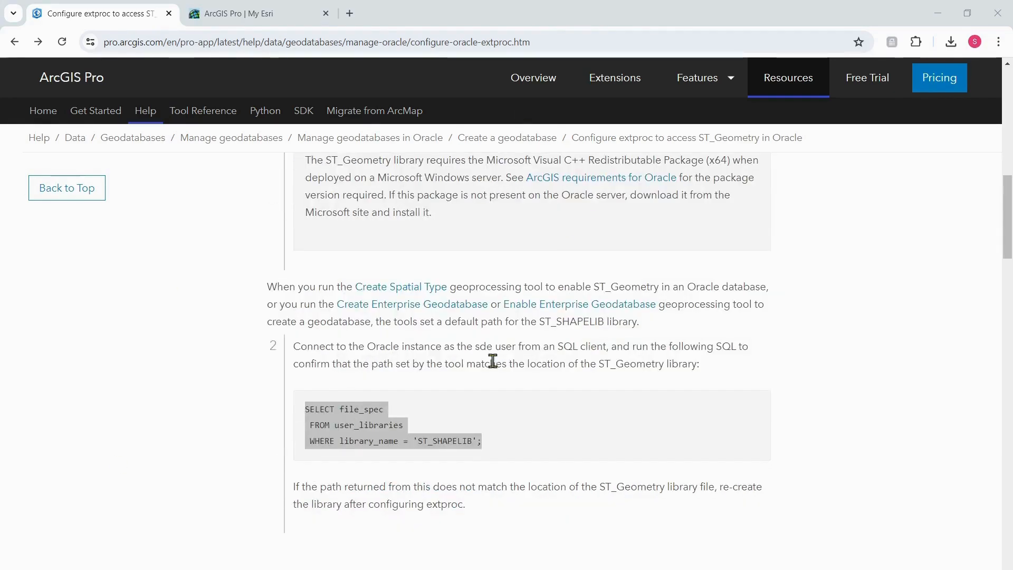
mouse_move(494, 452)
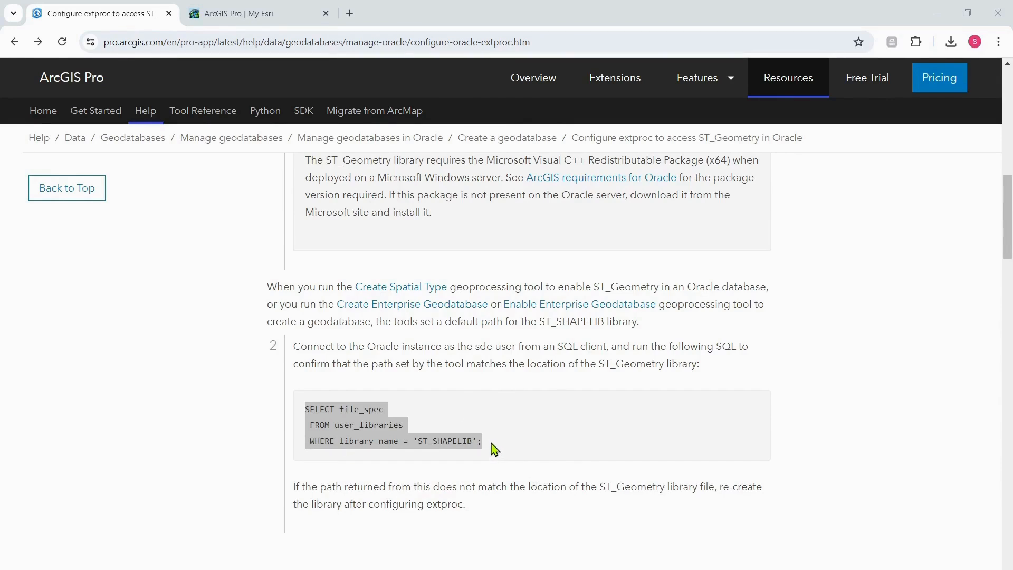
mouse_move(488, 449)
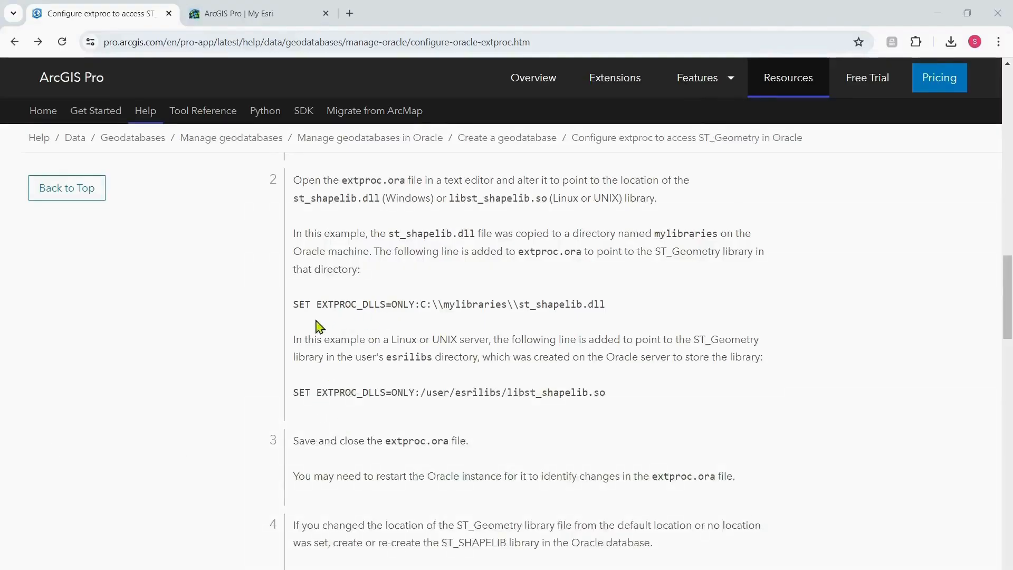
mouse_move(599, 299)
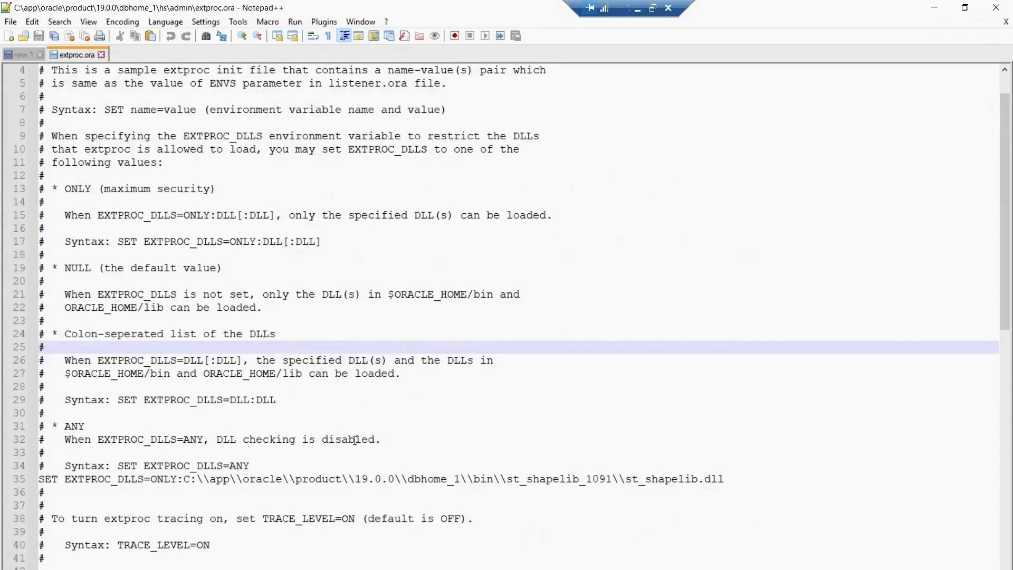
Comment out EXTPROC_DLLS=ANY and add SET EXTPROC_DLLS=ONLY:C:\mylibraries\st_shapelib.dll.
scroll(down, 3)
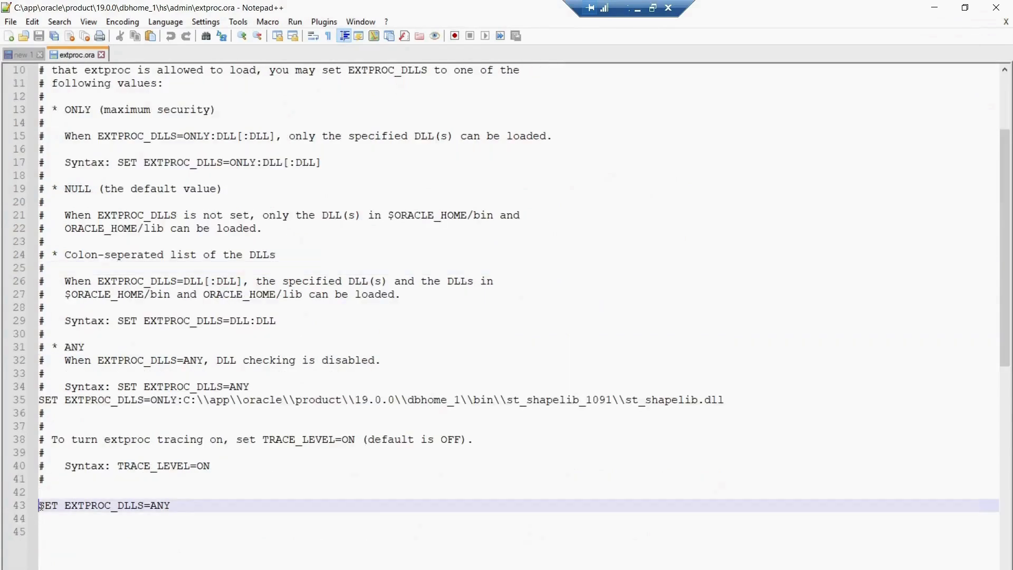
text(#)
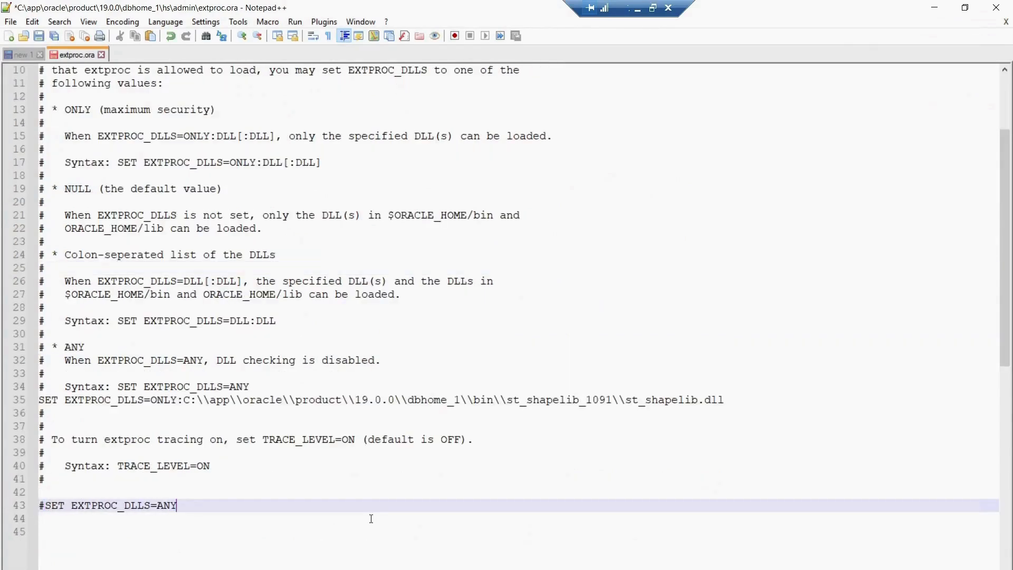
text(SET EXTPROC_DLLS=ONLY:C:\\mylibraries\\st_shapelib.dll)
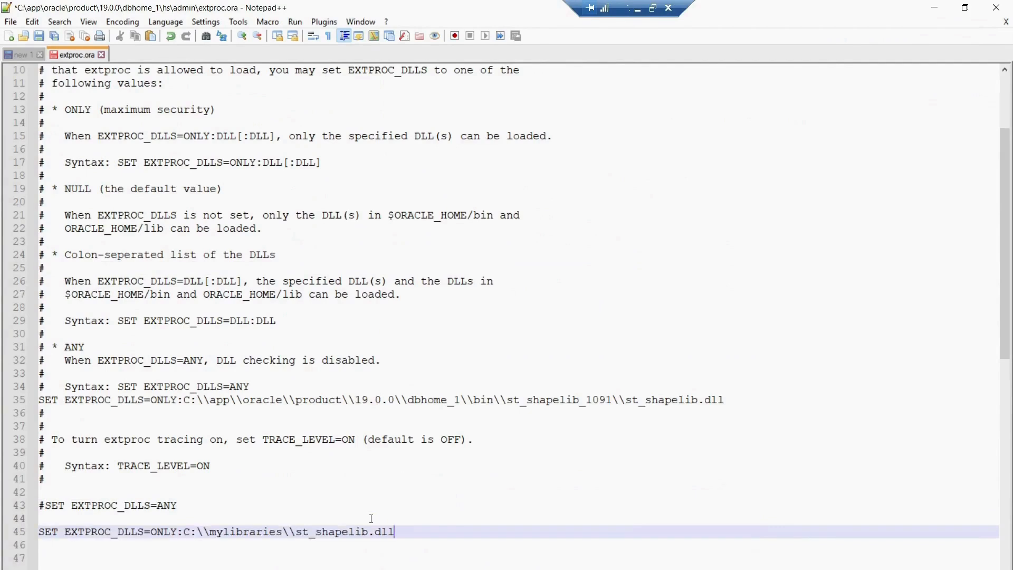
mouse_move(278, 528)
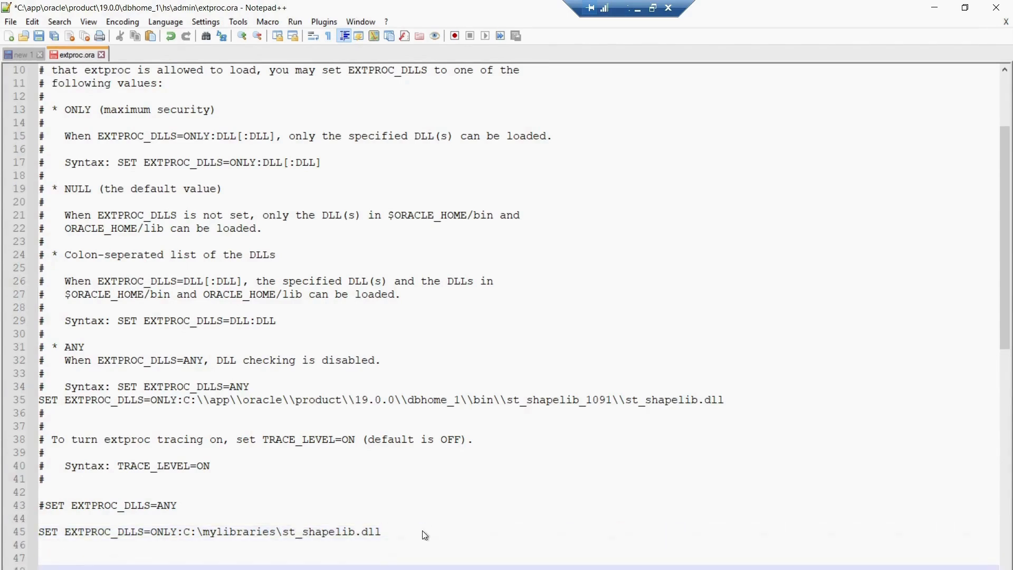
Save extproc.ora, accepting the Notepad++ relaunch as Administrator.
key(ctrl+s)
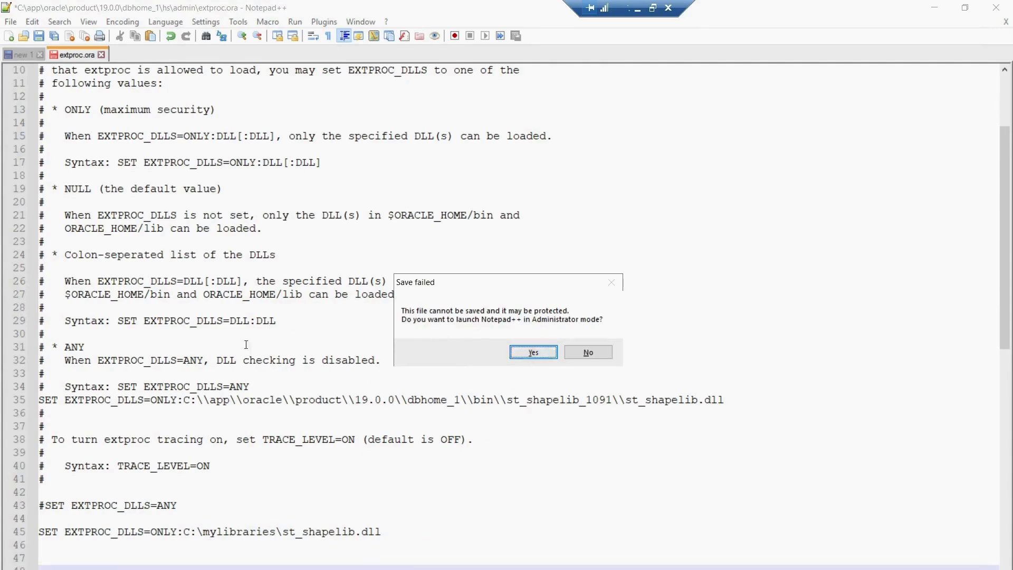
click(587, 352)
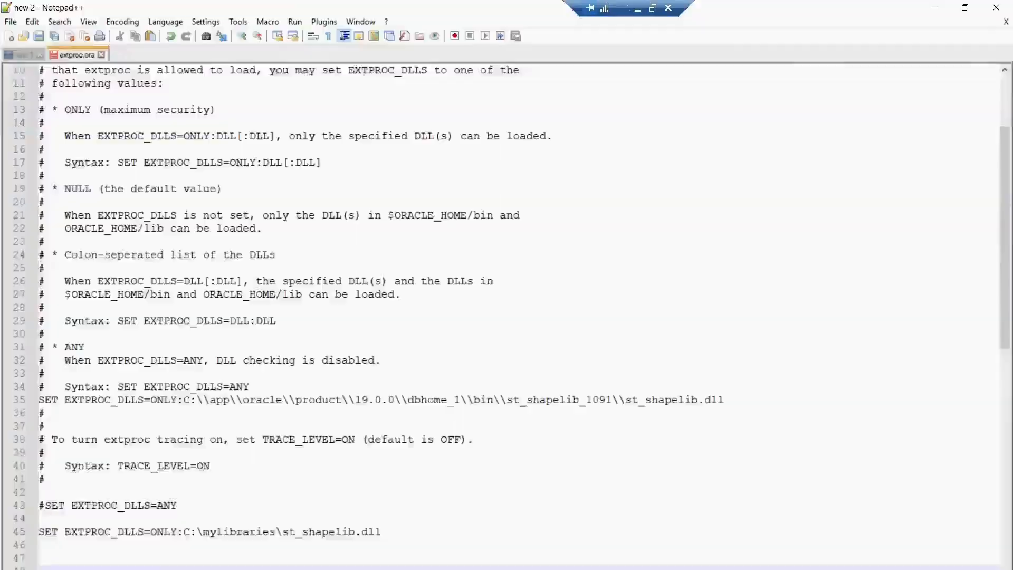
click(441, 451)
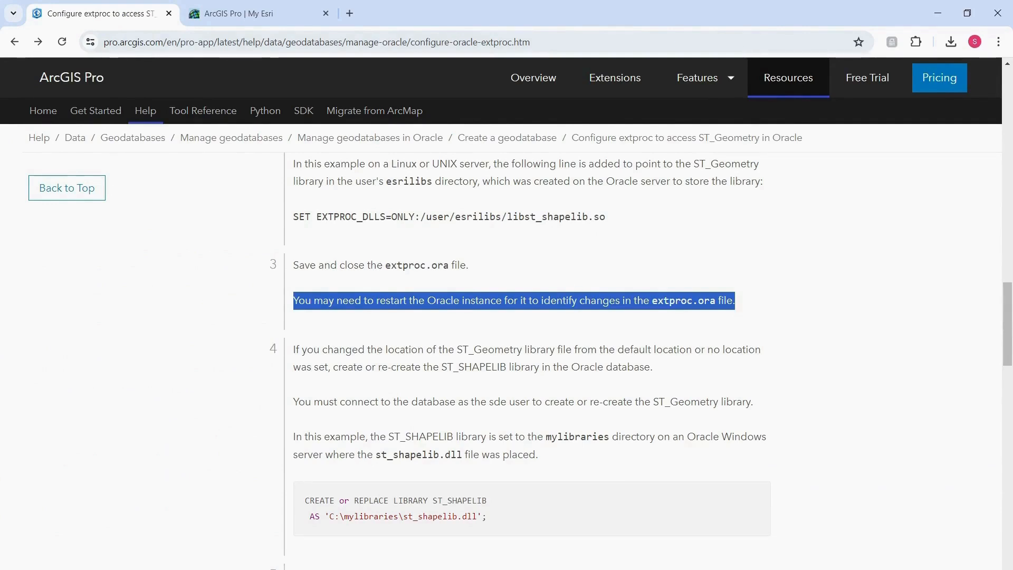
scroll(down, 3)
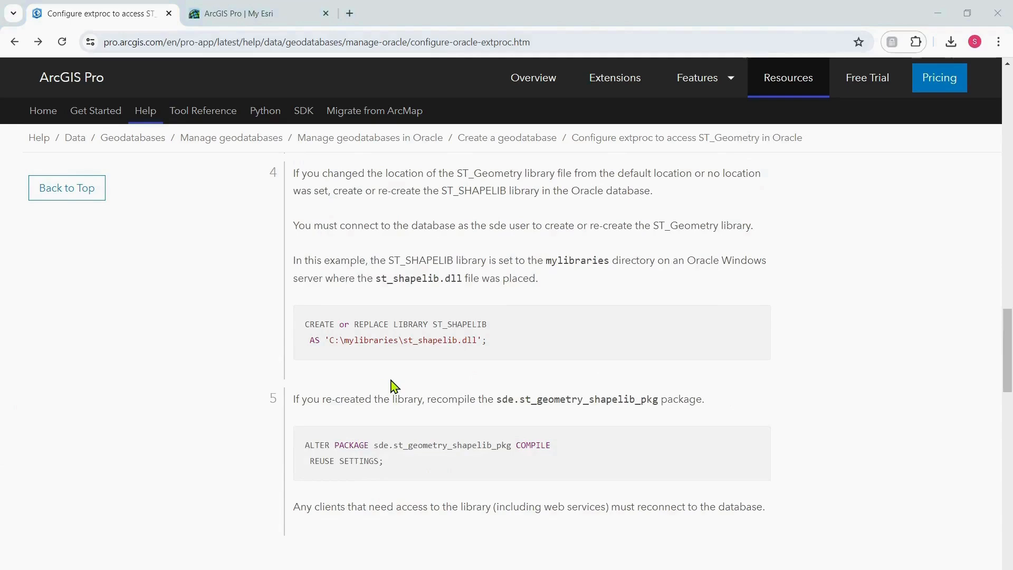
mouse_move(413, 375)
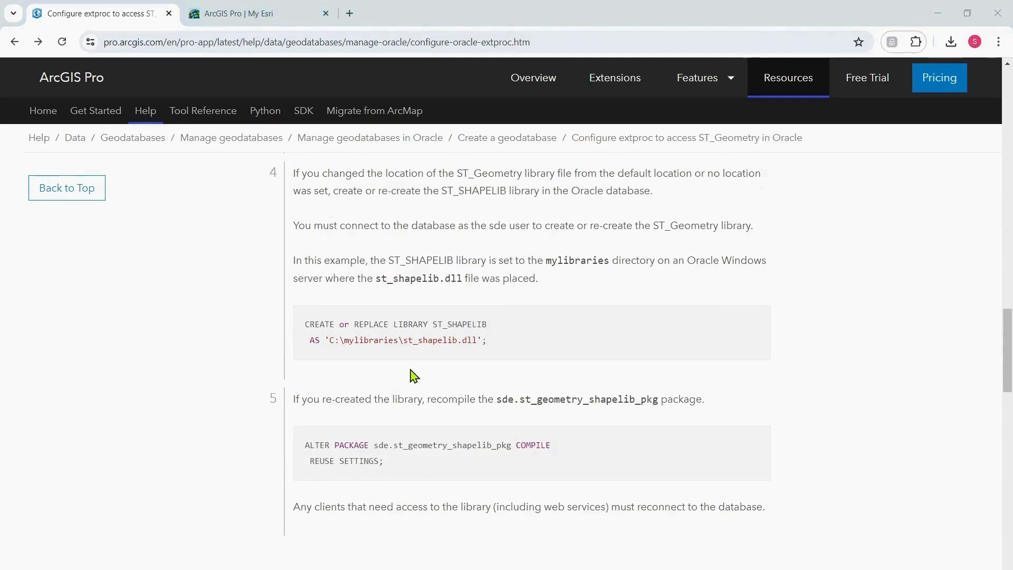
scroll(up, 3)
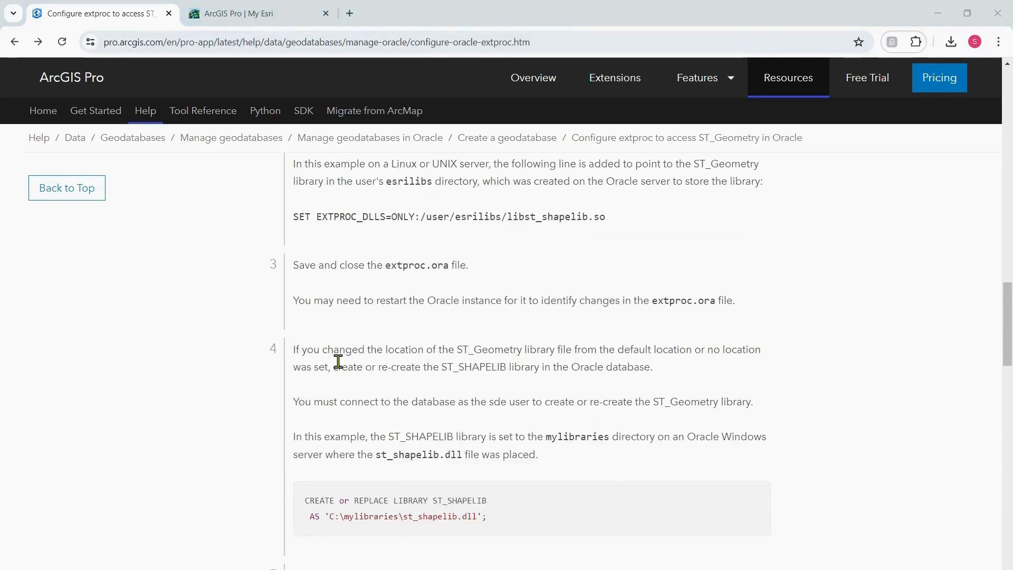
mouse_move(494, 353)
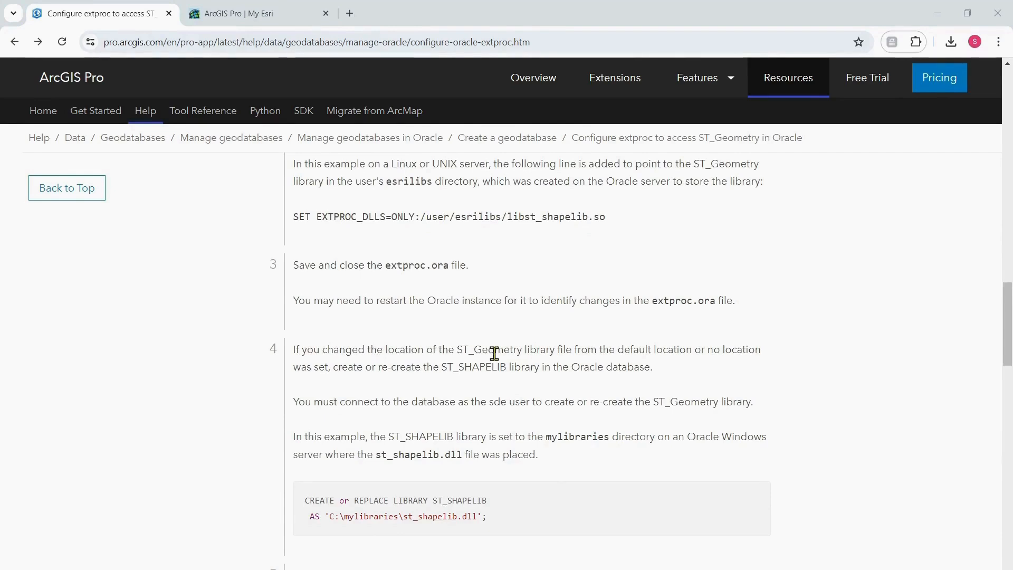
mouse_move(697, 355)
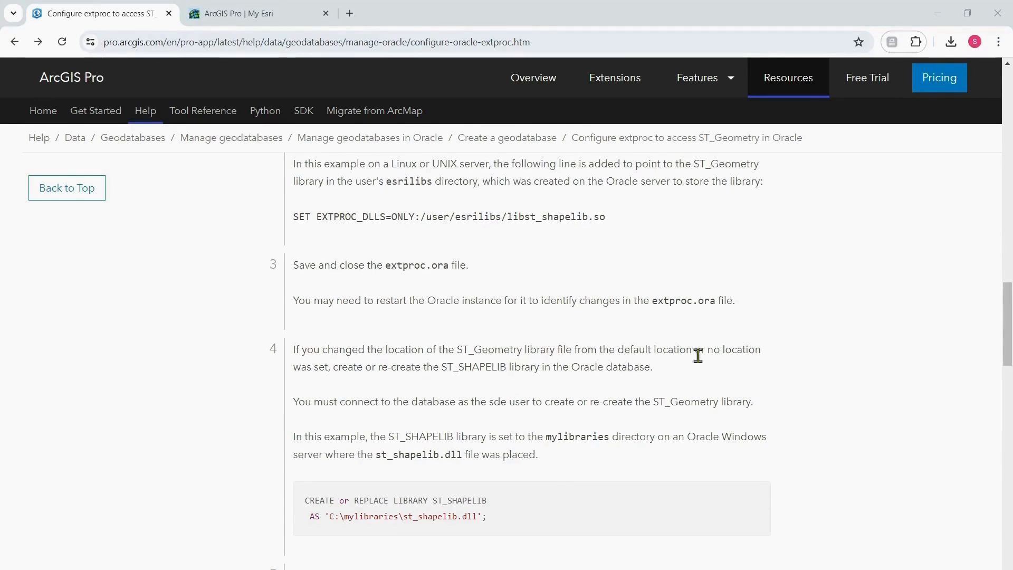
mouse_move(414, 383)
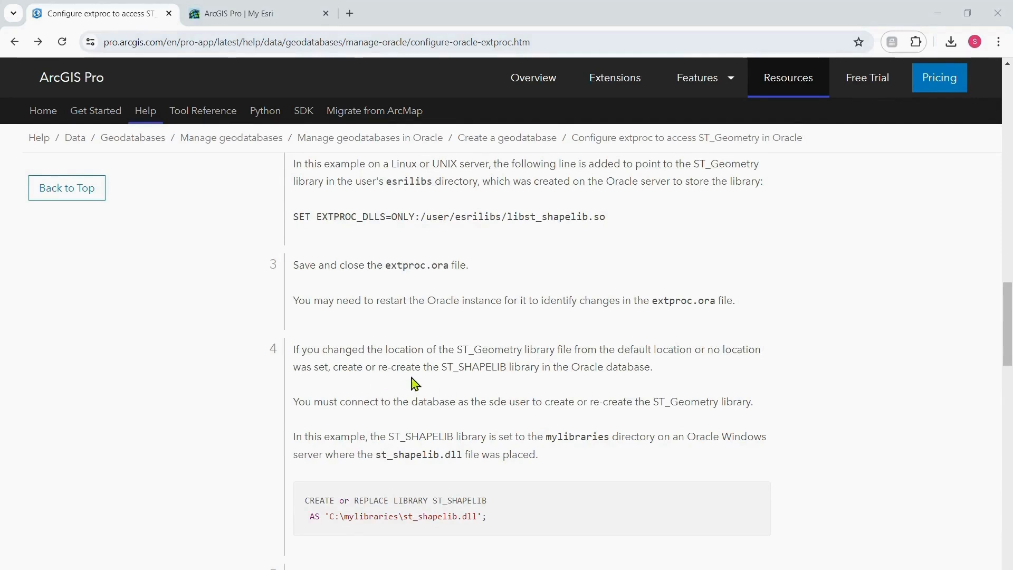
mouse_move(480, 381)
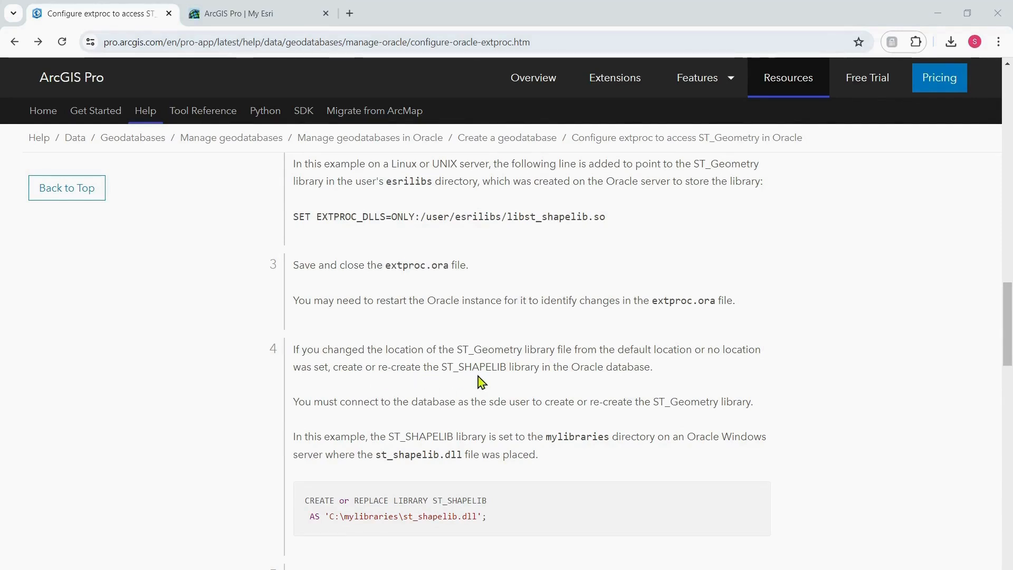
mouse_move(518, 389)
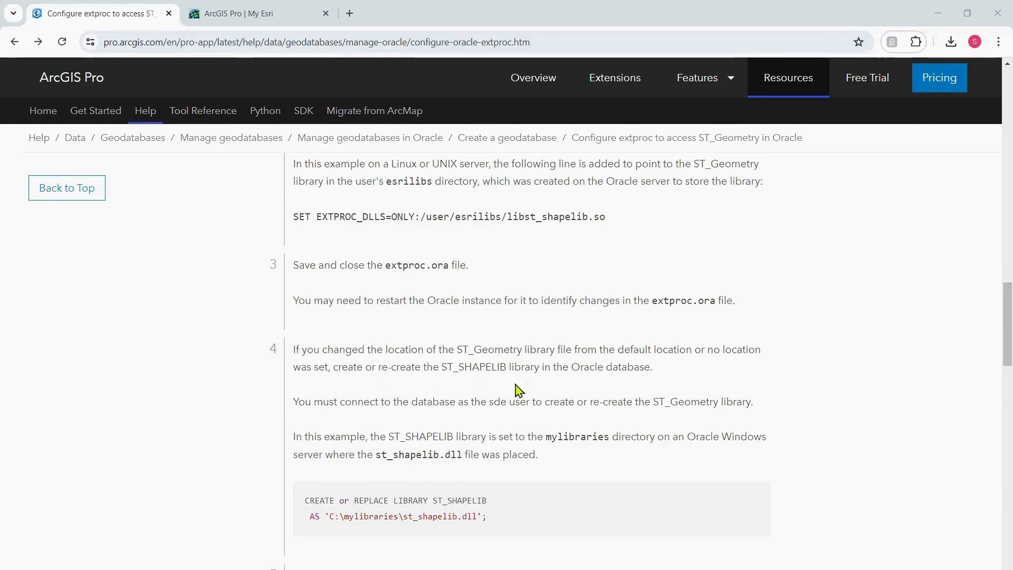
scroll(down, 3)
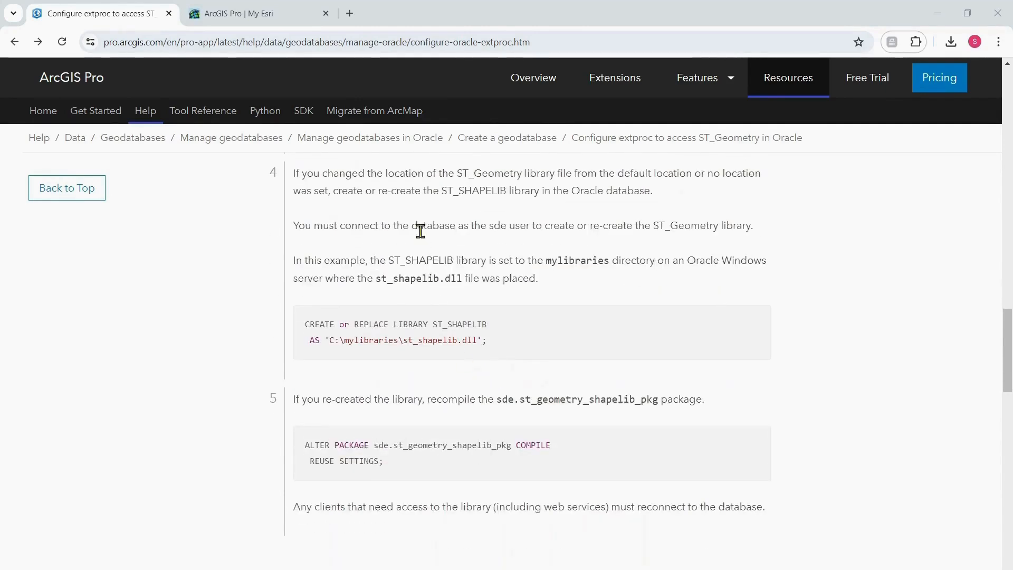
mouse_move(589, 230)
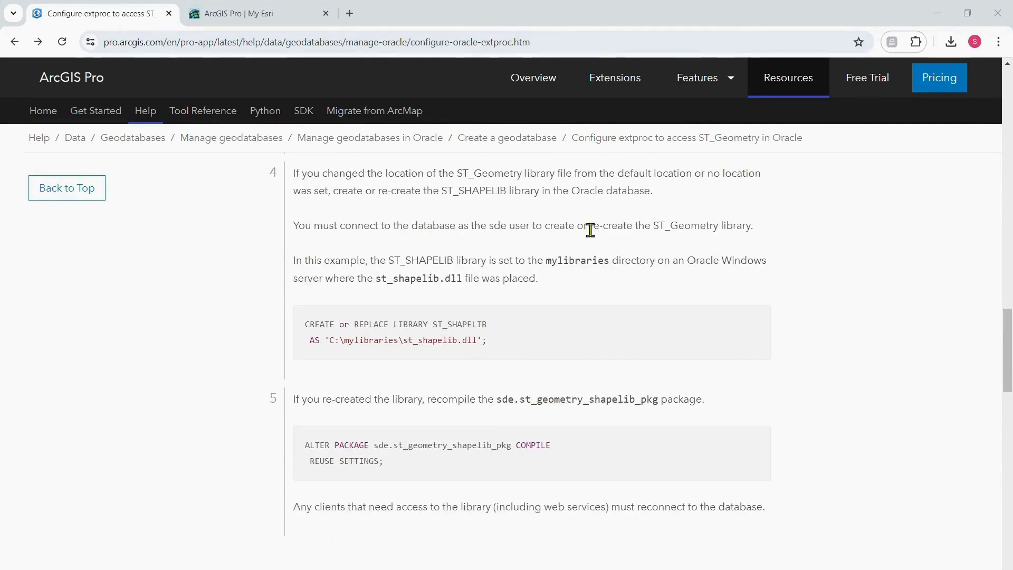
mouse_move(676, 256)
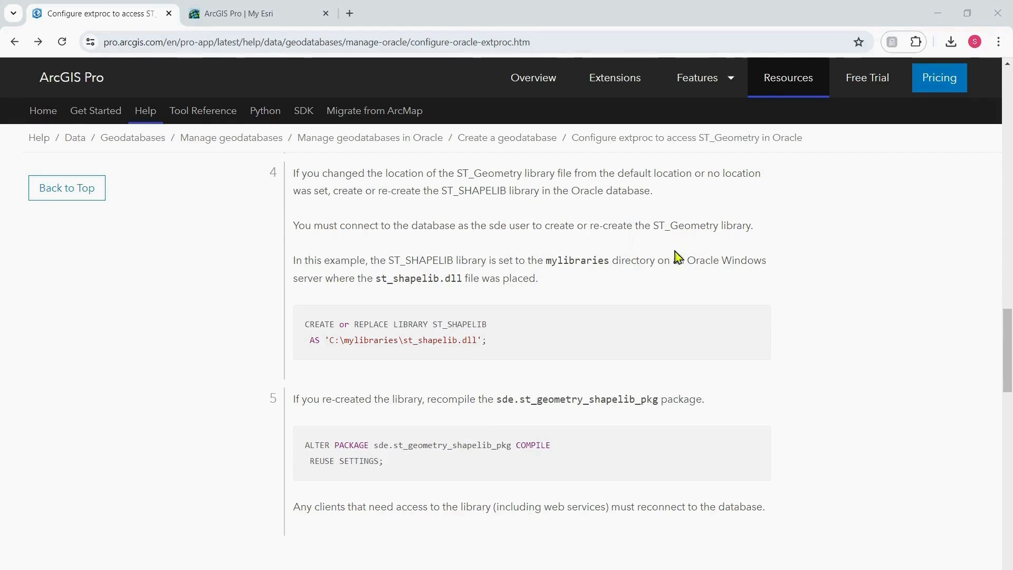
mouse_move(447, 336)
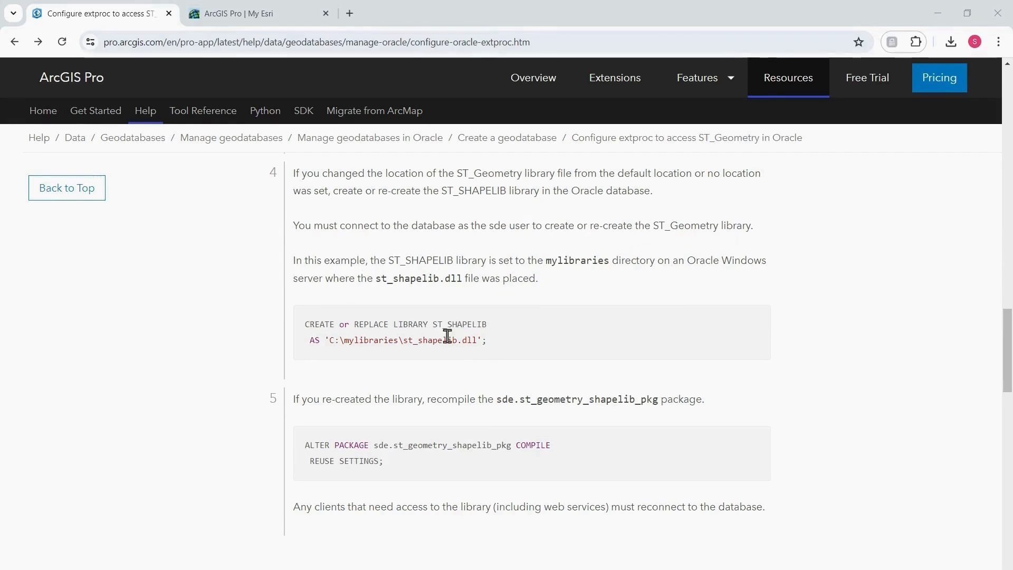
mouse_move(557, 279)
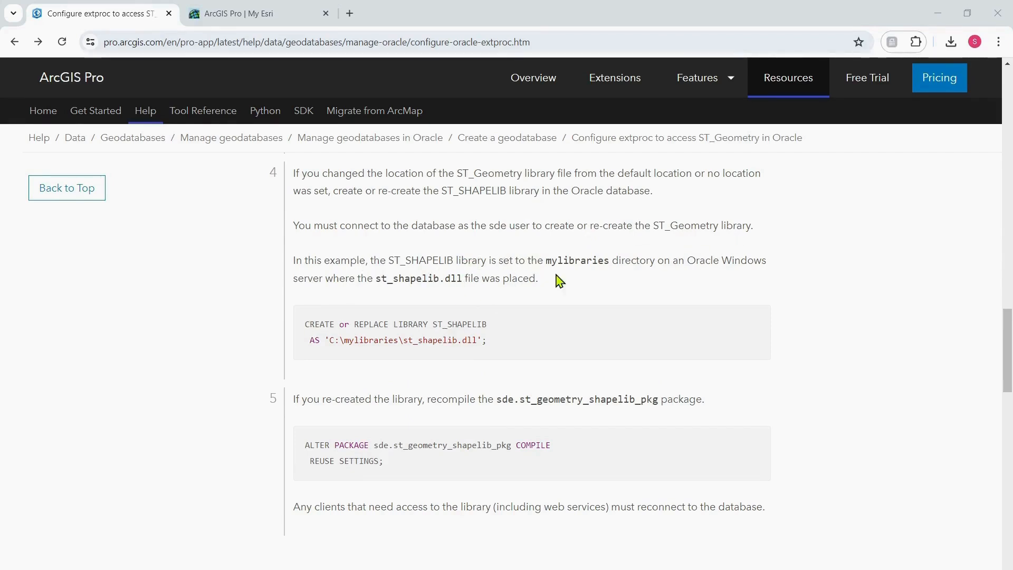
mouse_move(702, 278)
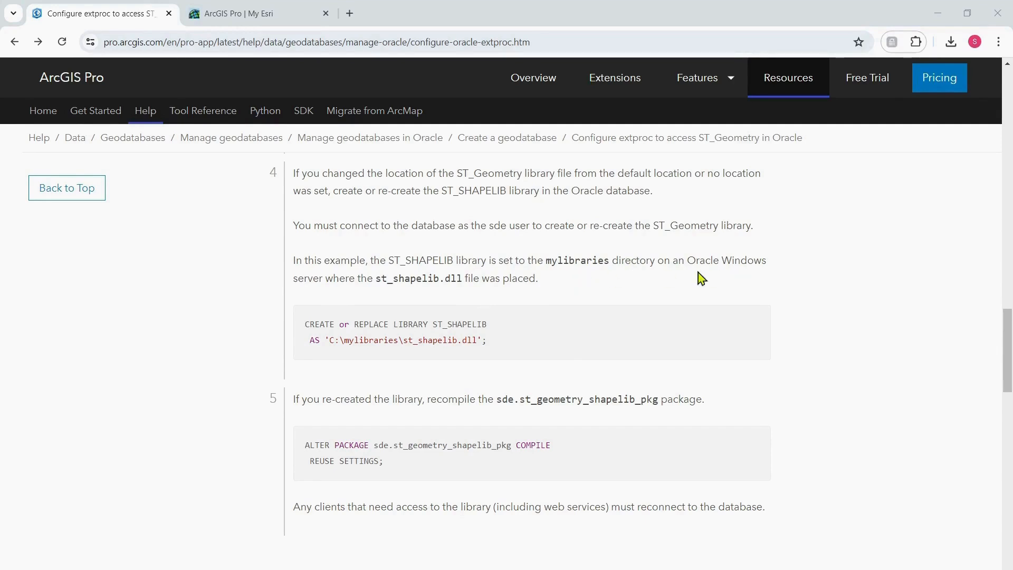
mouse_move(494, 350)
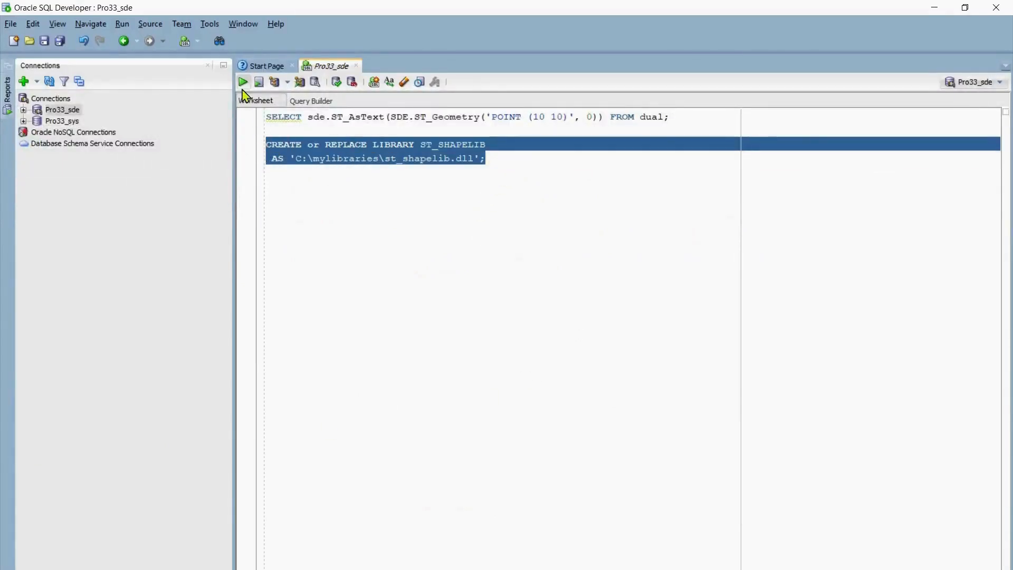
Run the library statement and check ST_SHAPELIB's file_spec is C:\mylibraries\st_shapelib.dll.
click(258, 82)
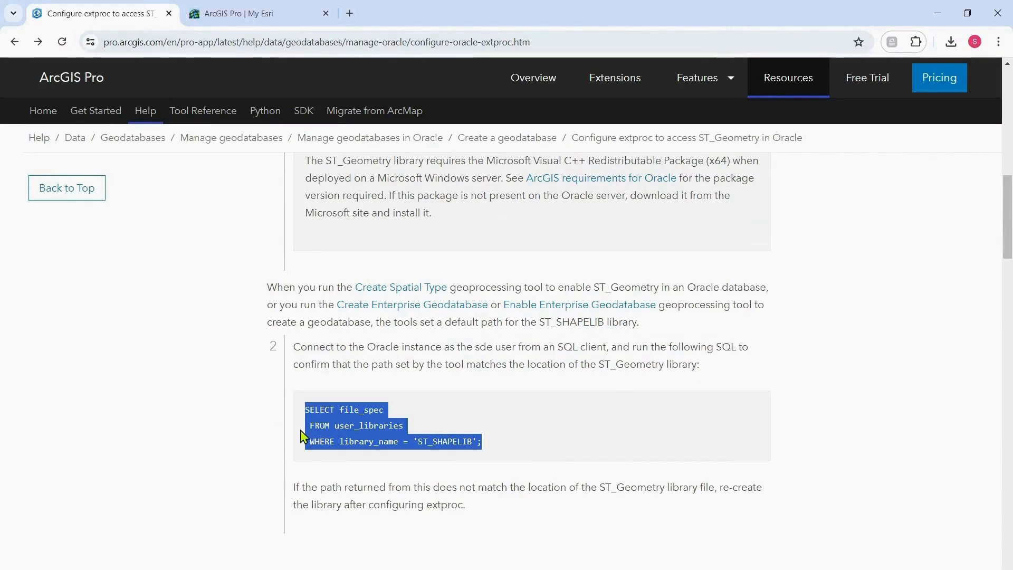
mouse_move(584, 489)
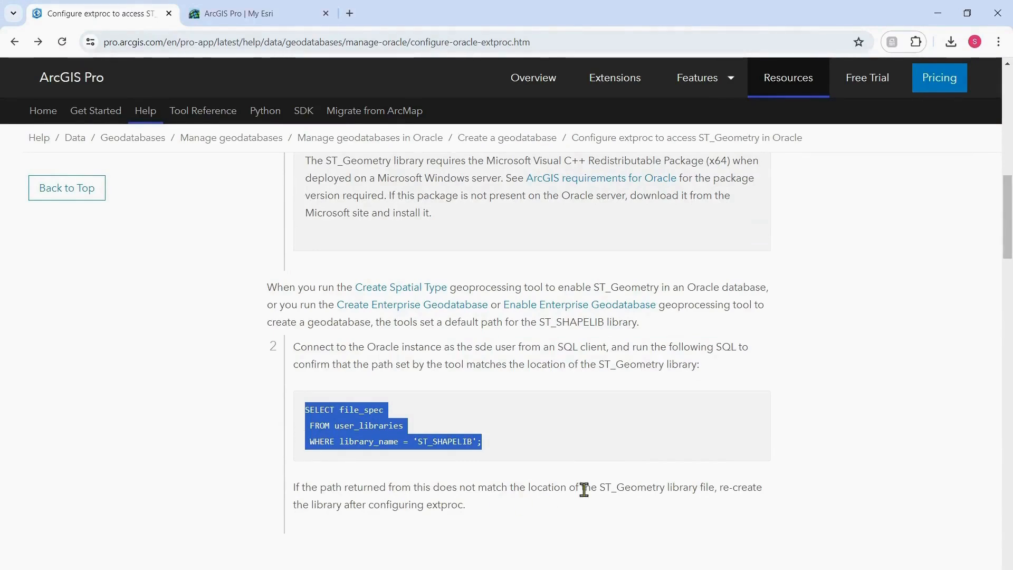
scroll(down, 3)
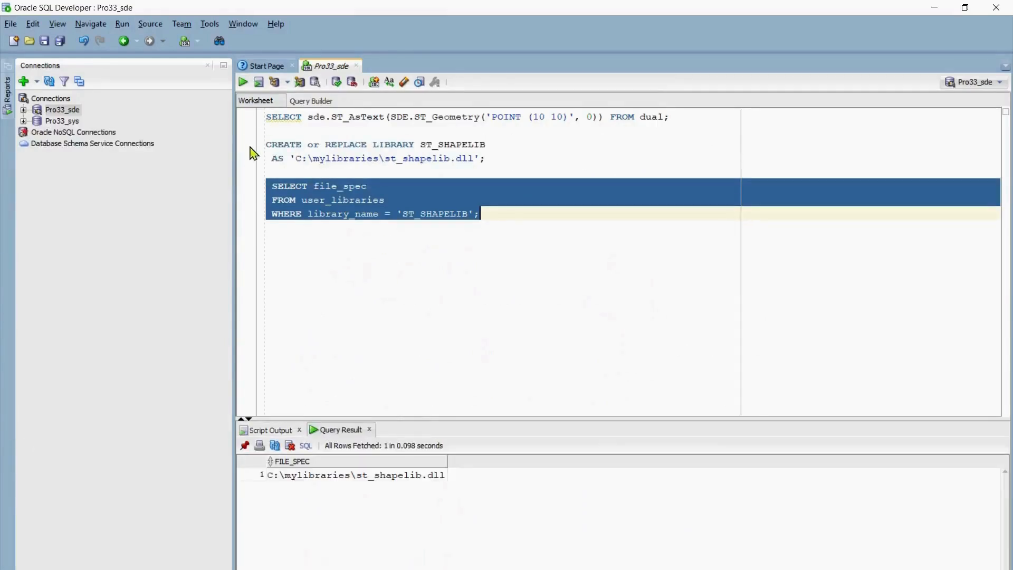
mouse_move(380, 271)
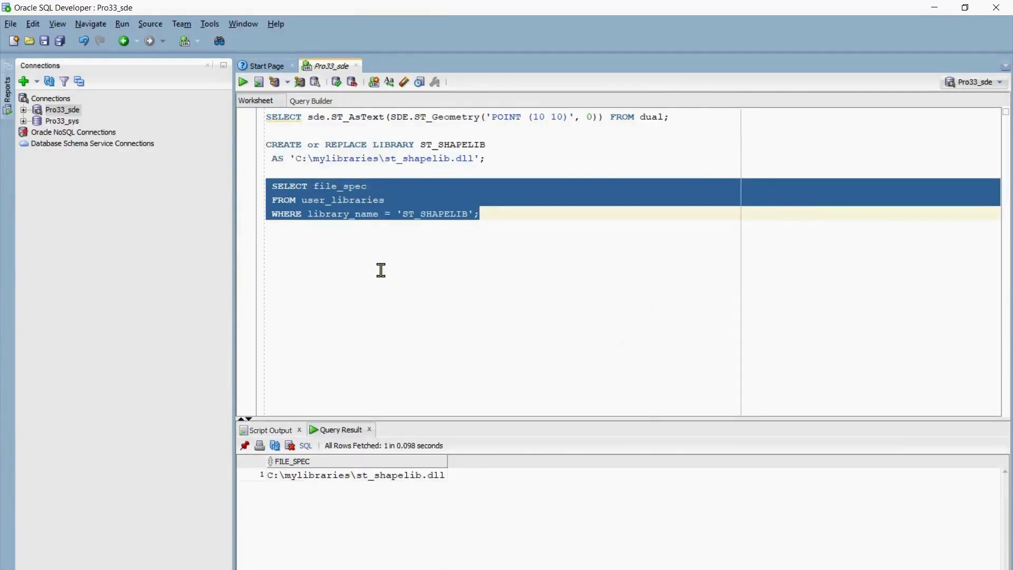
mouse_move(285, 499)
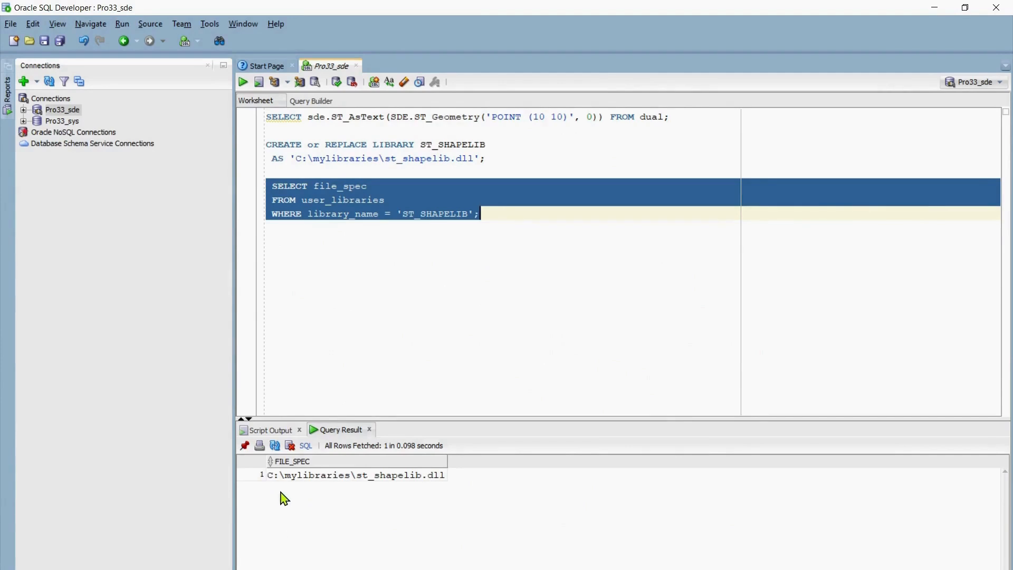
mouse_move(391, 489)
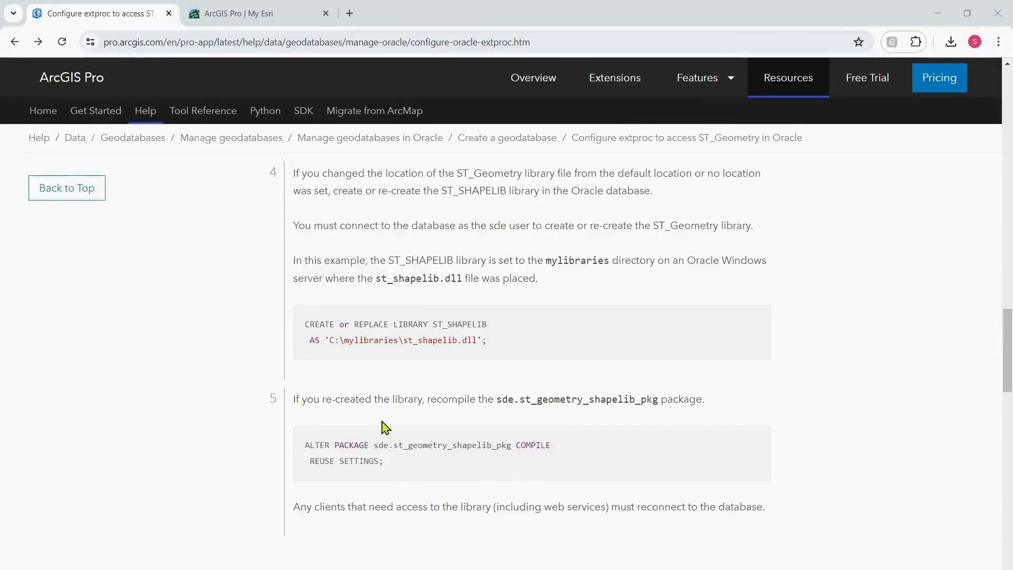
mouse_move(558, 414)
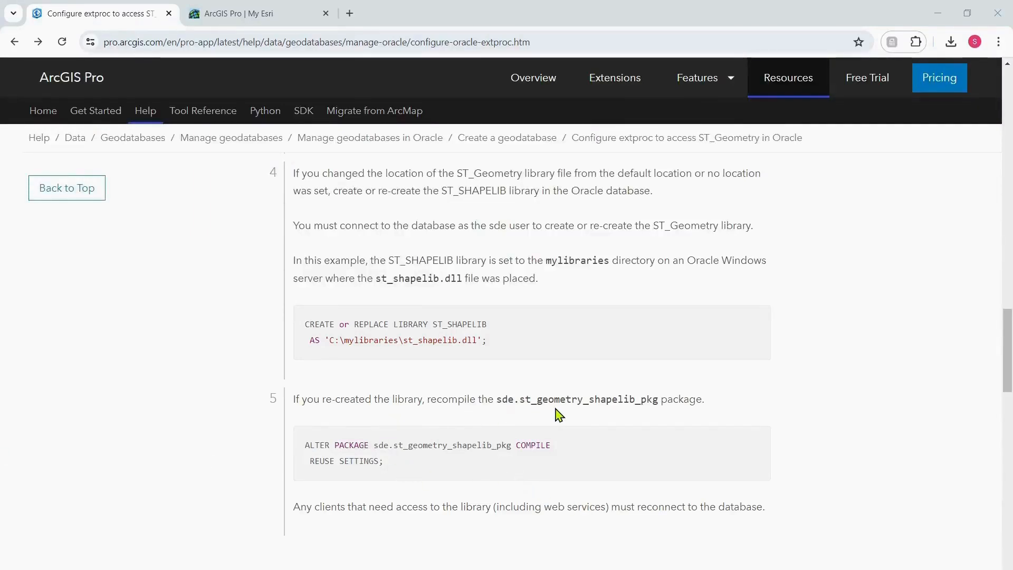
mouse_move(662, 415)
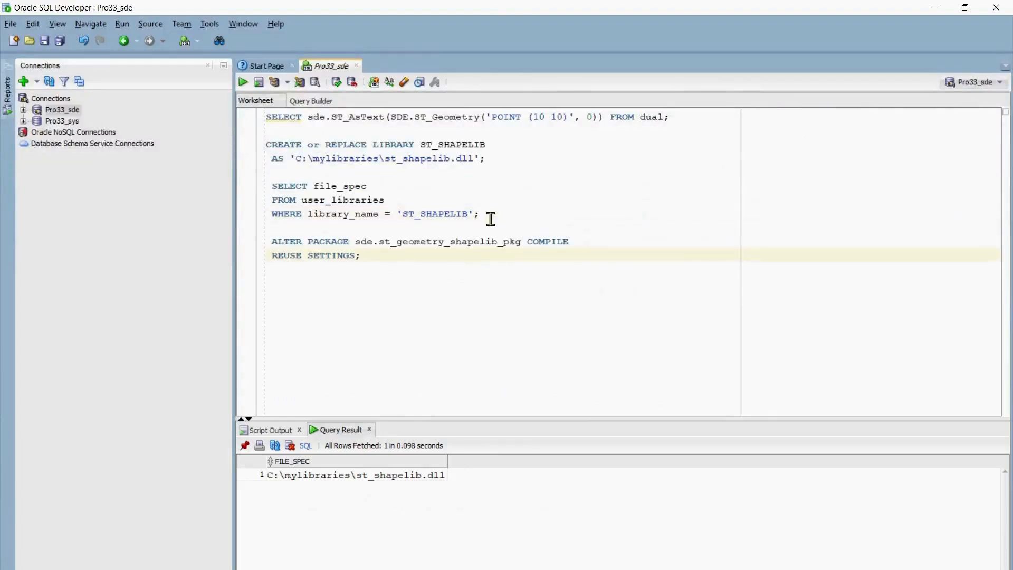
Run ALTER PACKAGE sde.st_geometry_shapelib_pkg COMPILE REUSE SETTINGS and confirm it succeeds.
click(243, 81)
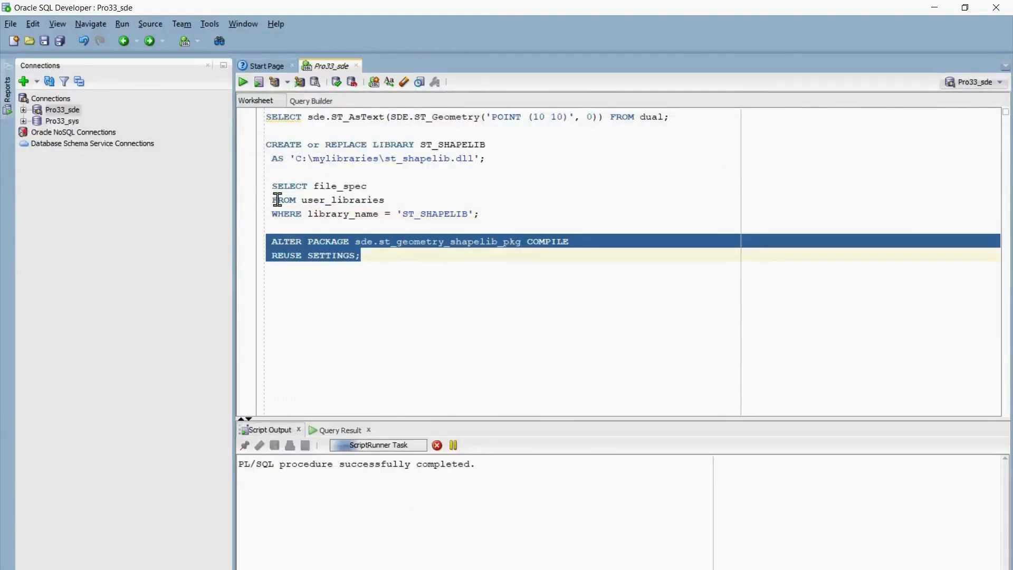
click(244, 82)
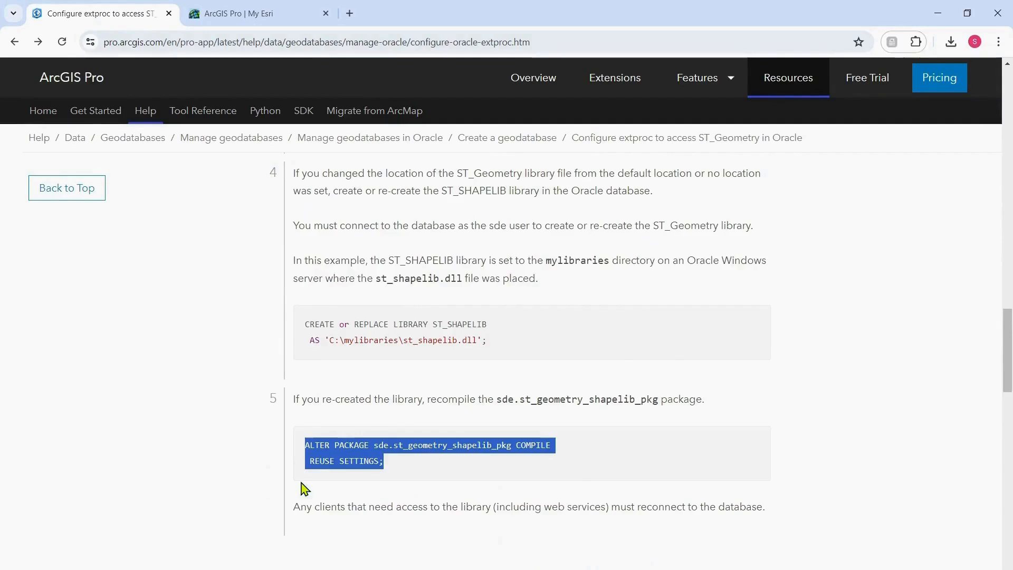
scroll(down, 3)
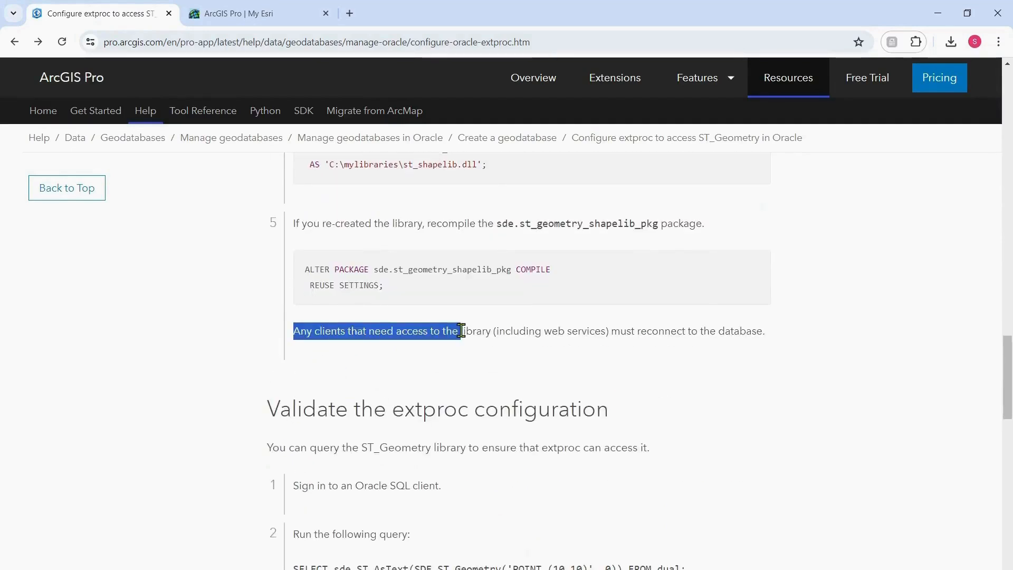
click(756, 331)
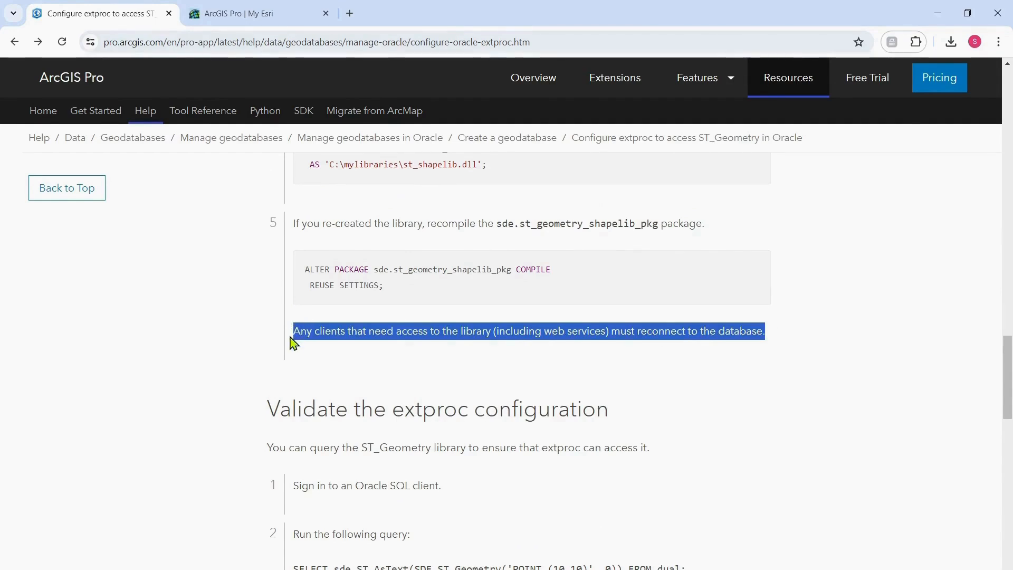
mouse_move(251, 343)
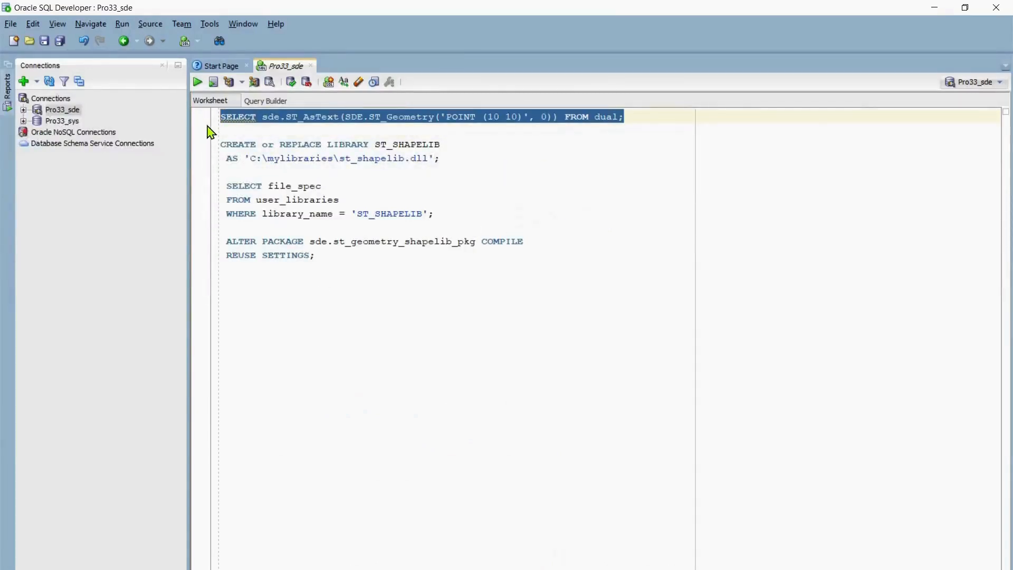
mouse_move(196, 81)
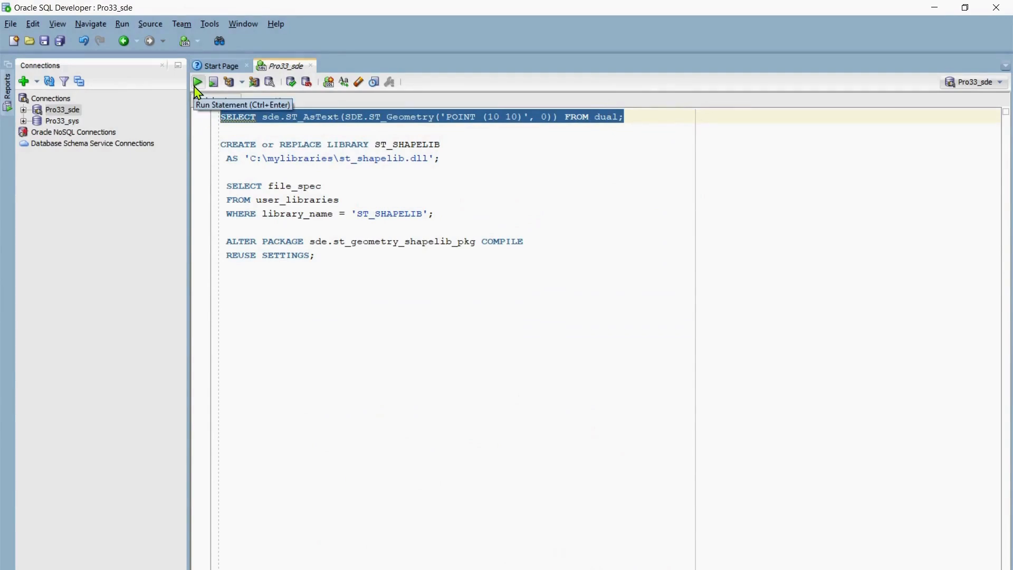
Run the ST_AsText validation query, which hits ORA-28595, then rerun the file_spec query.
click(197, 81)
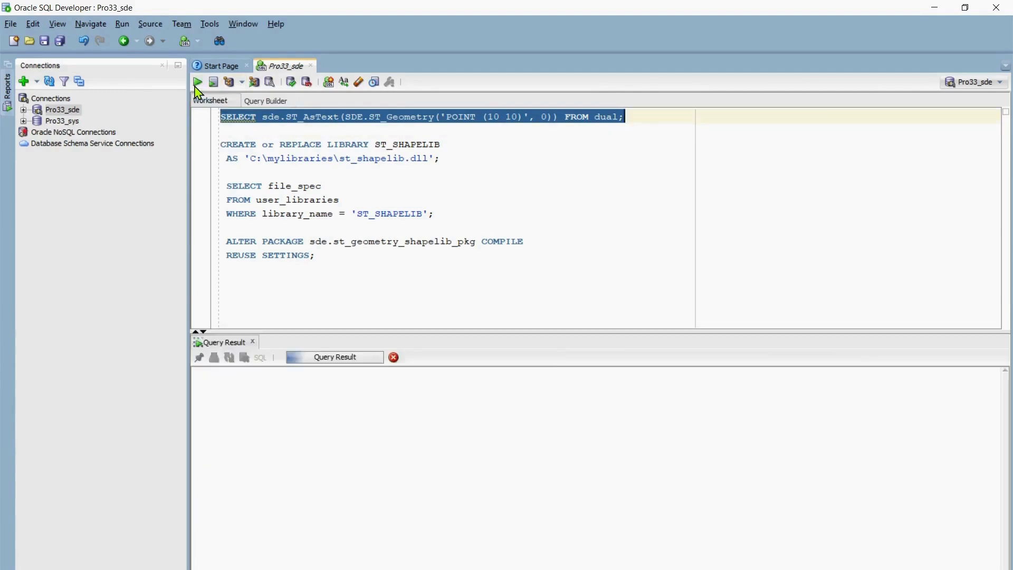
click(197, 81)
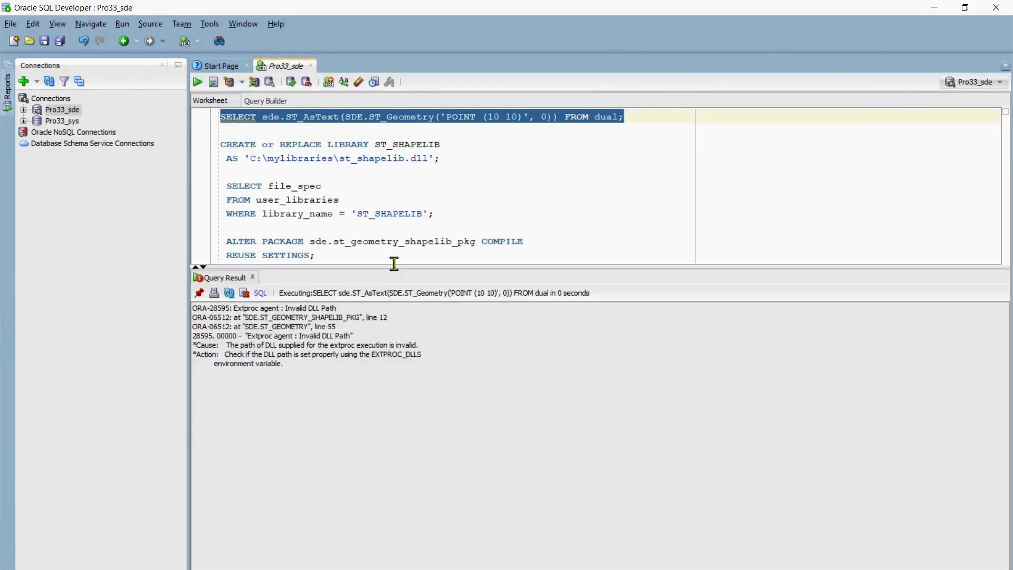
mouse_move(334, 308)
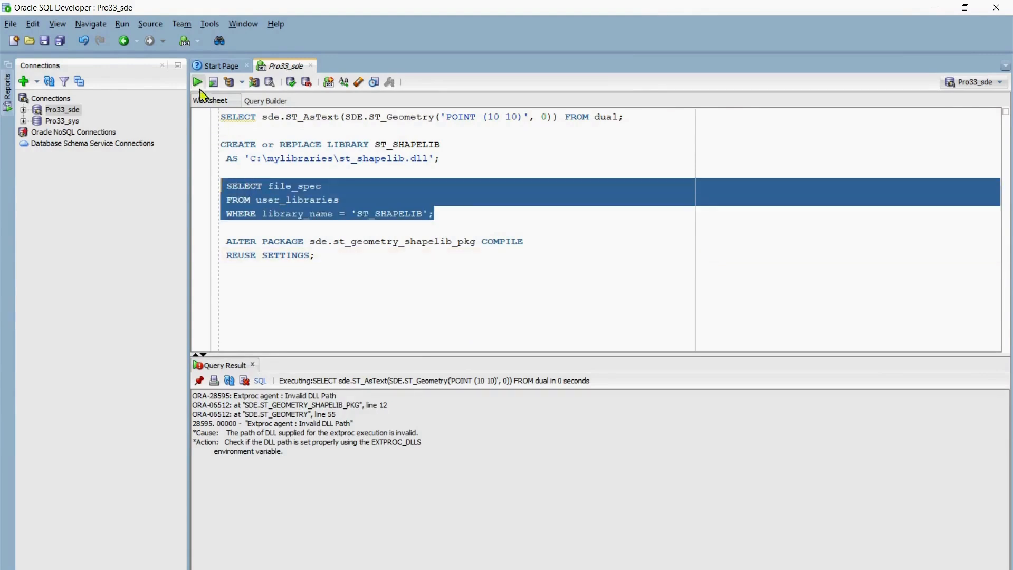
click(197, 82)
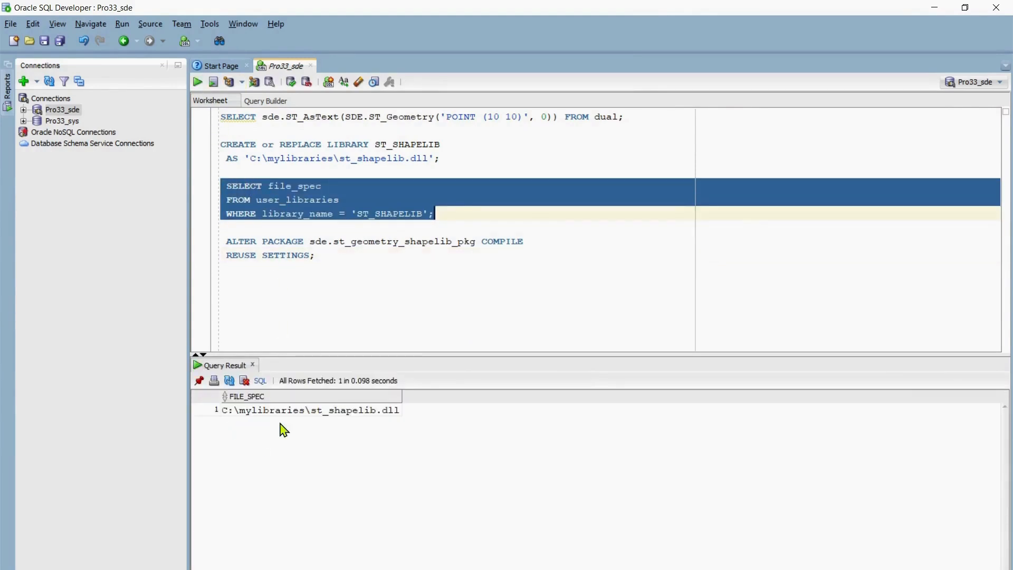
mouse_move(385, 429)
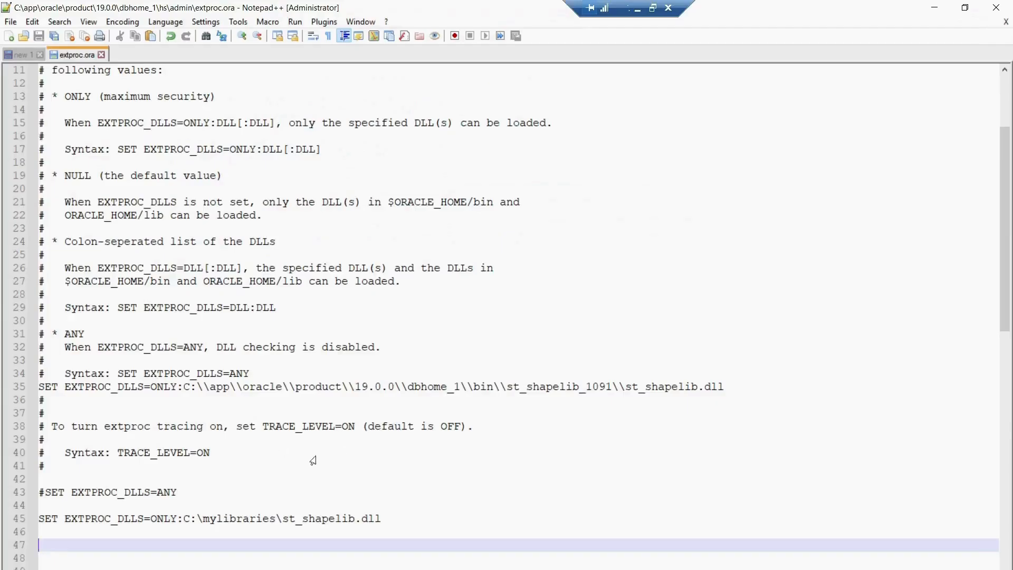
mouse_move(200, 515)
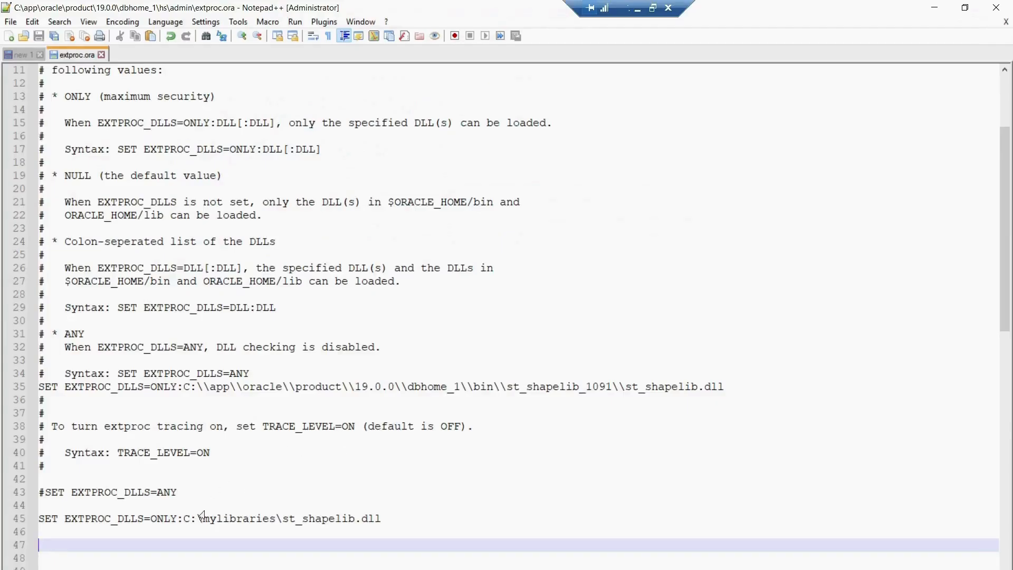
Add a second backslash after C: in the mylibraries EXTPROC_DLLS path in extproc.ora.
click(203, 518)
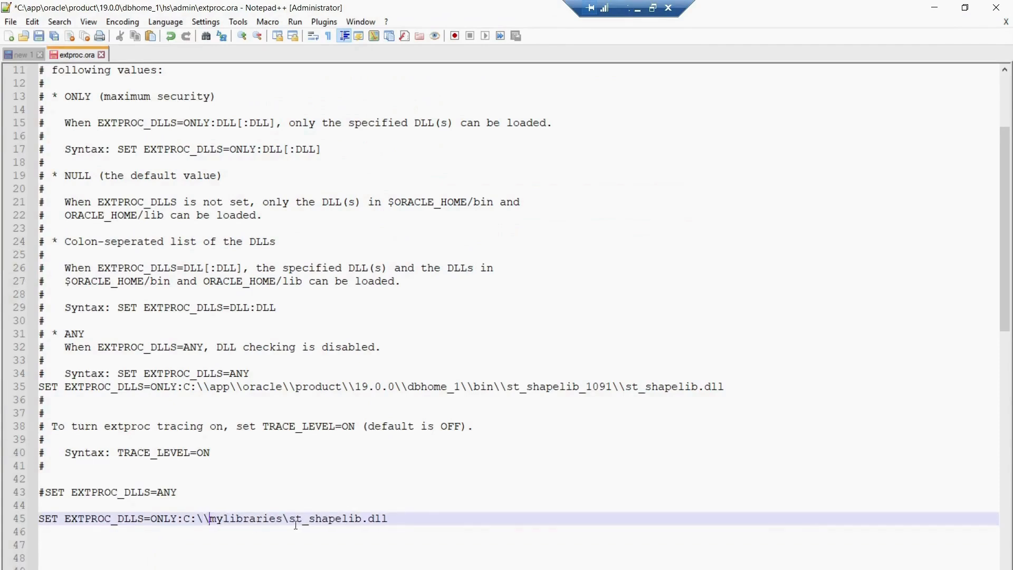
text(\)
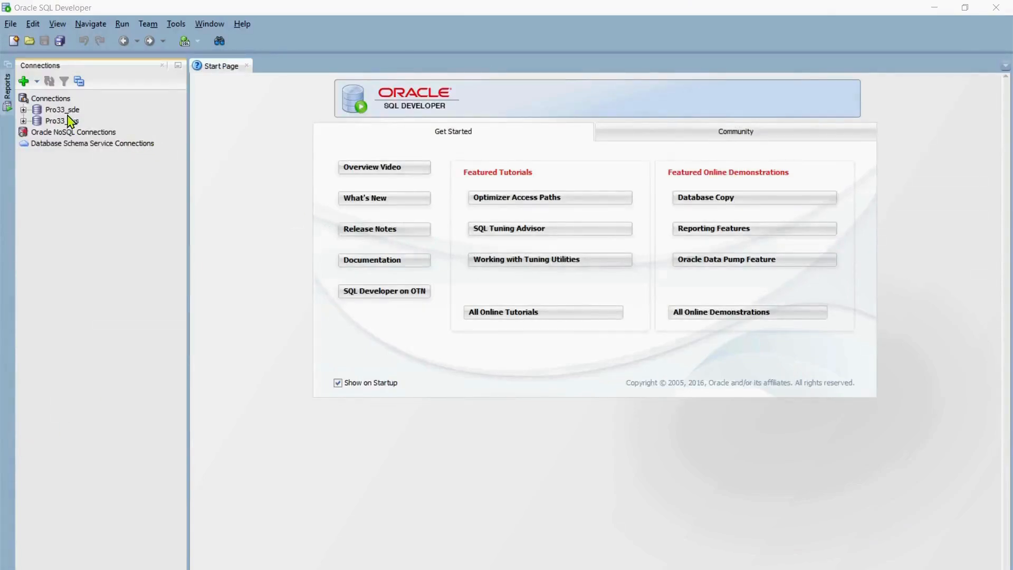
Connect to Pro33_sde and run the ST_AsText ST_Geometry validation query.
right_click(62, 109)
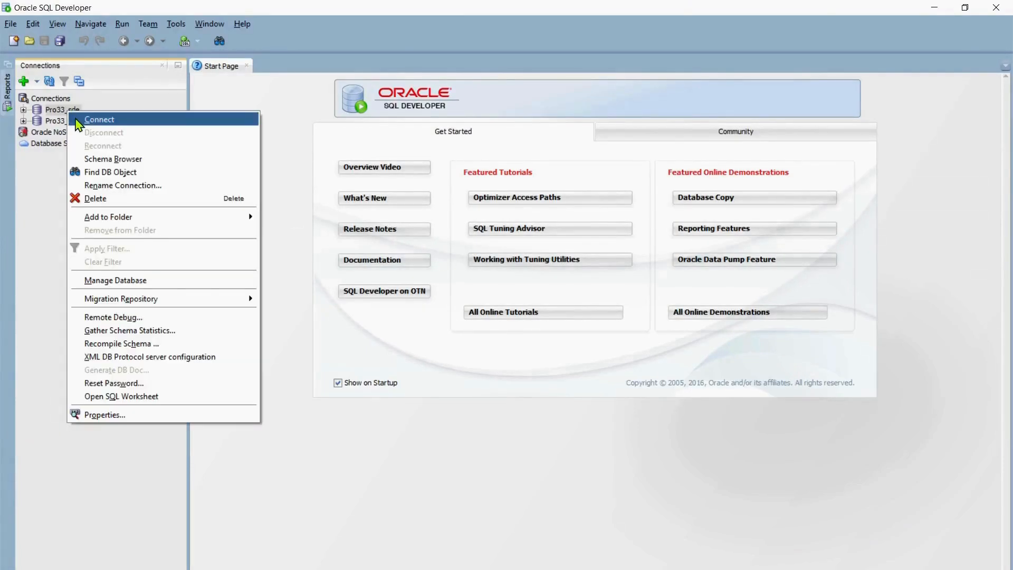
mouse_move(231, 158)
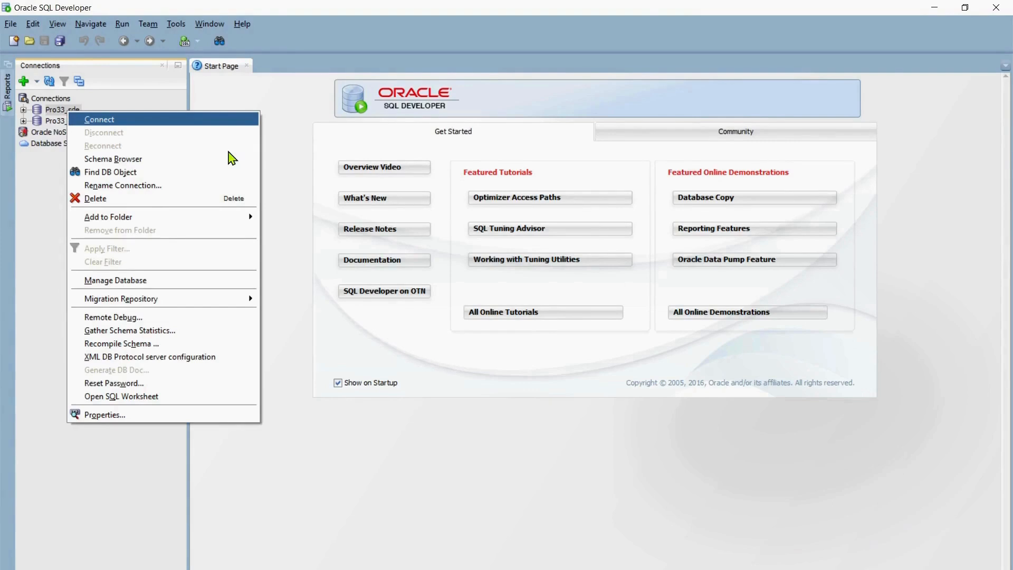
mouse_move(224, 151)
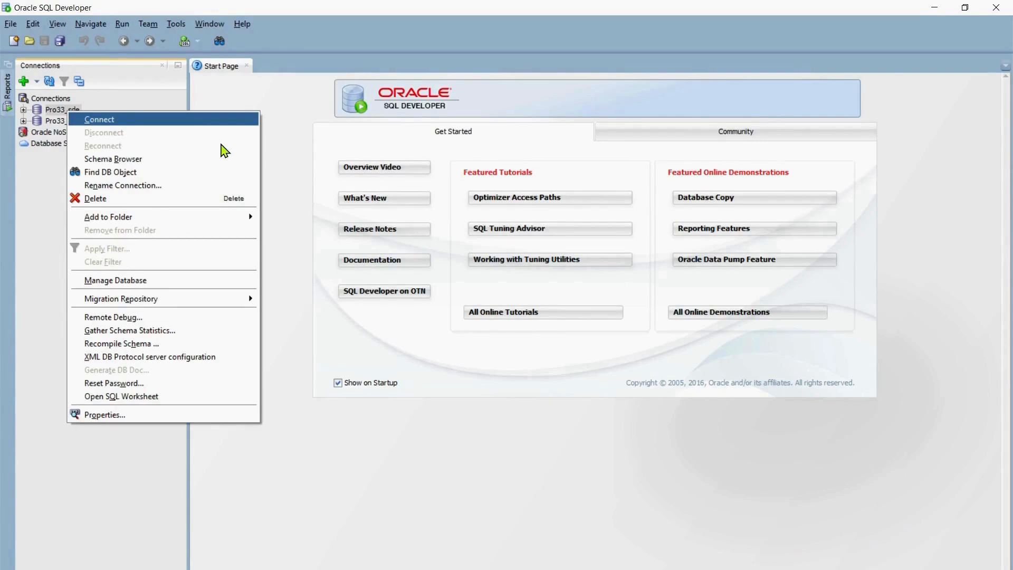
click(99, 119)
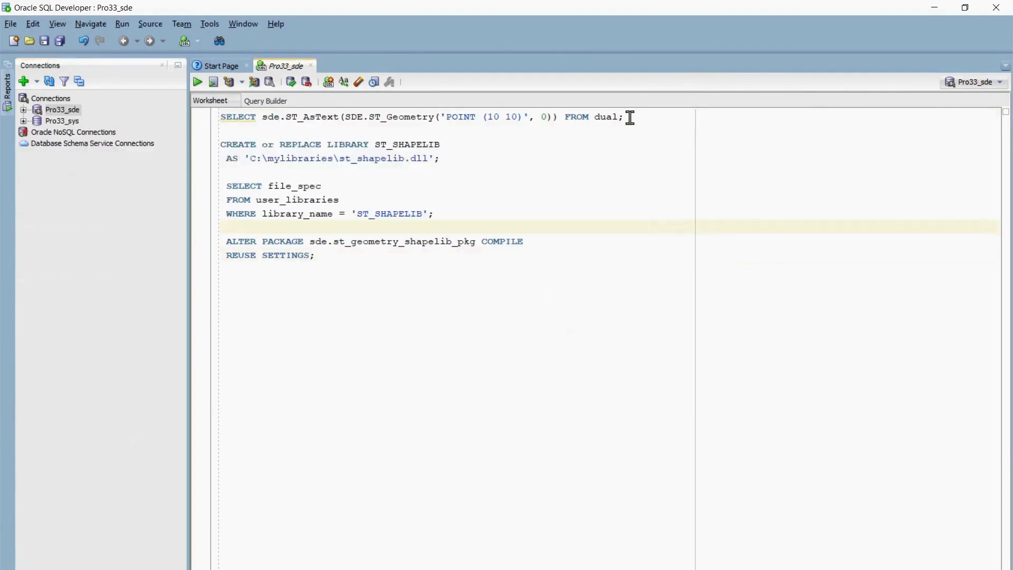
click(197, 82)
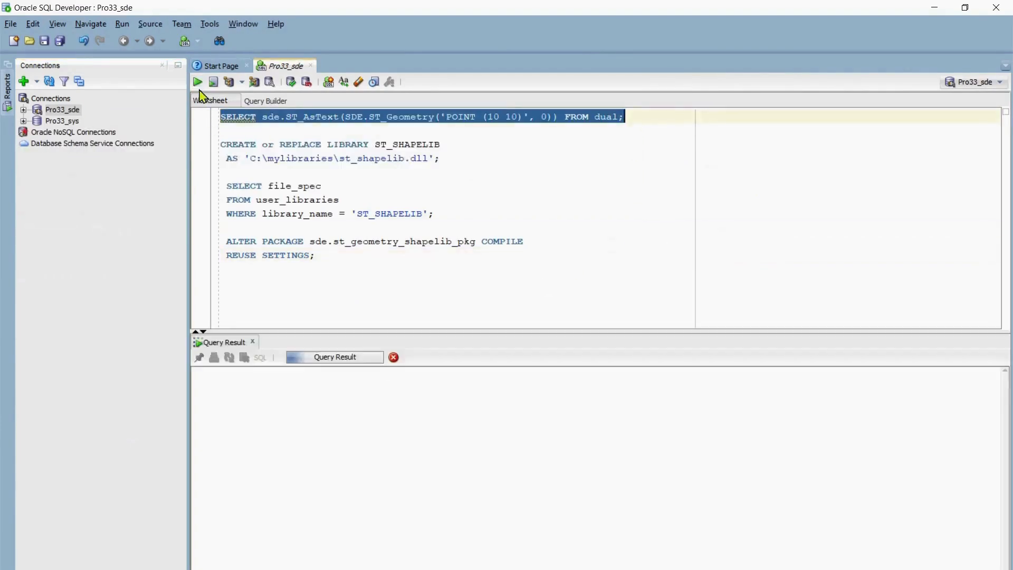
click(197, 81)
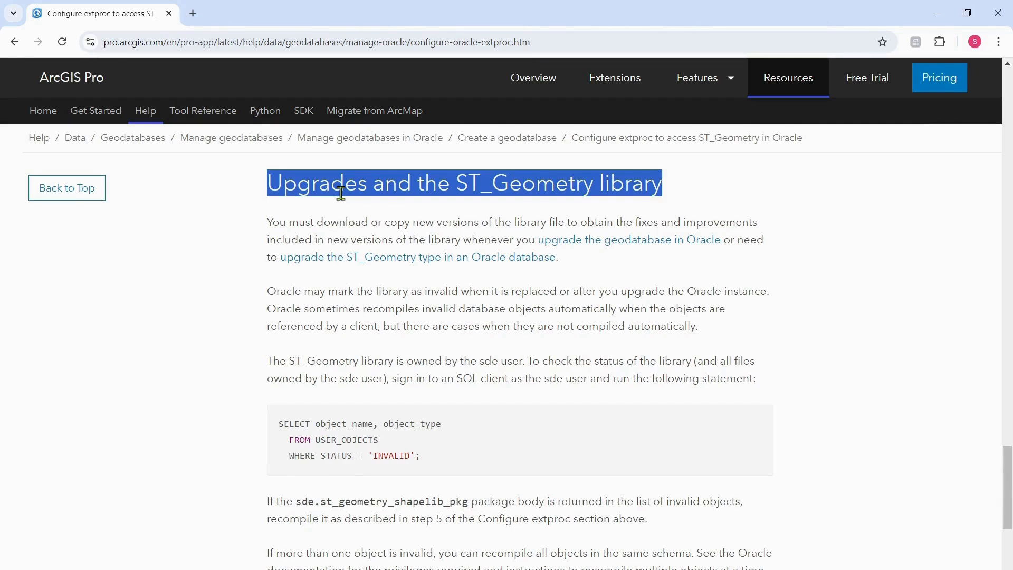
mouse_move(323, 207)
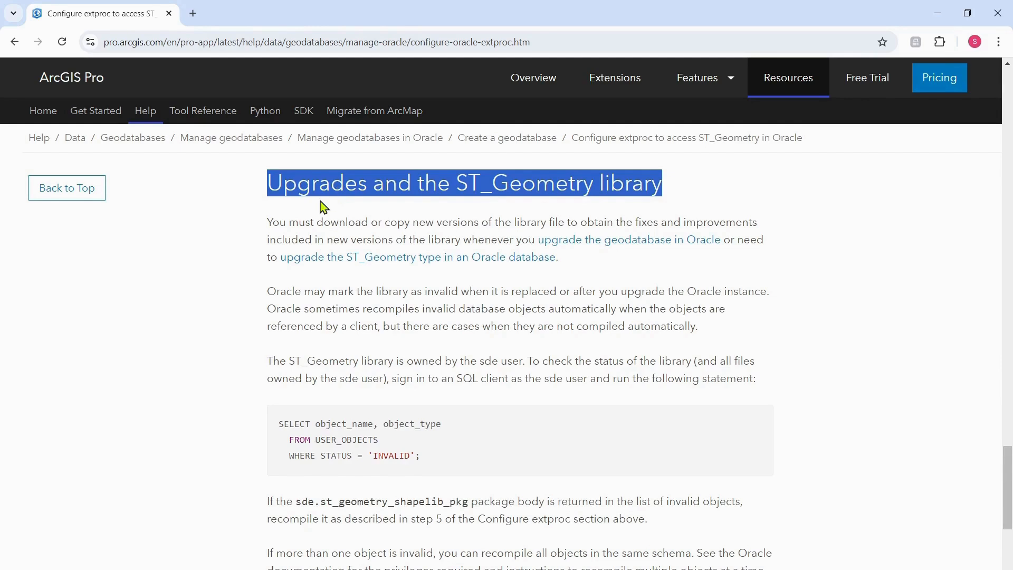